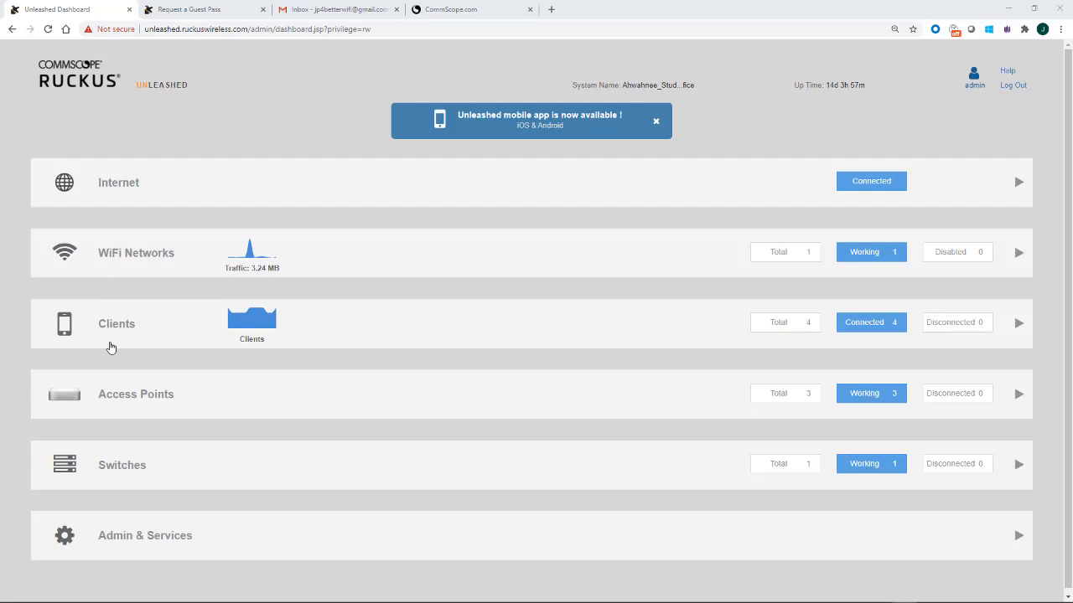
- Review the enabled email server settings under Admin & Services System Info
click(145, 535)
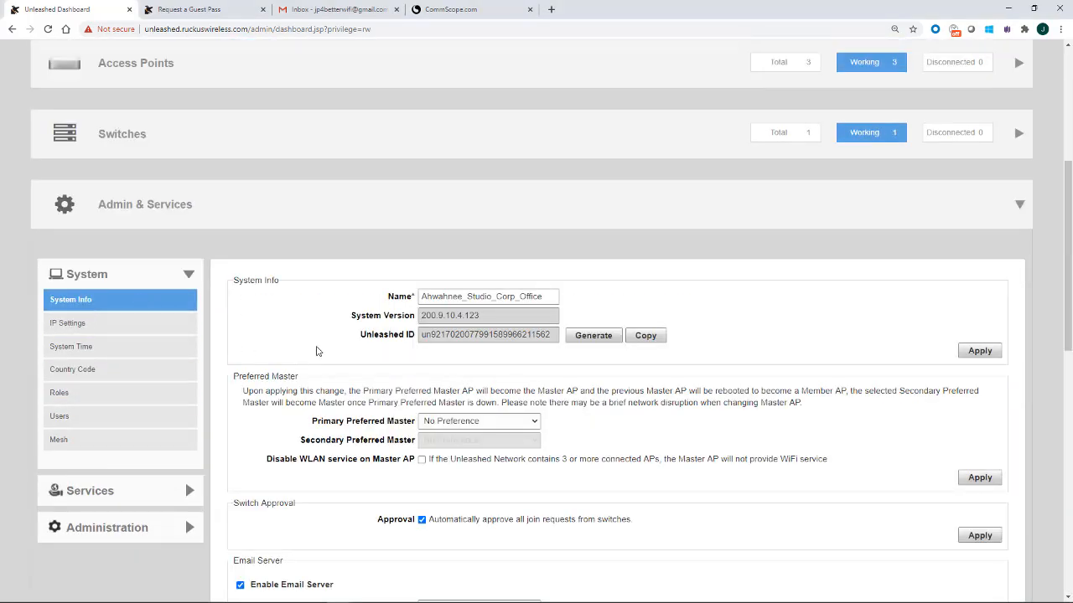
scroll(down, 3)
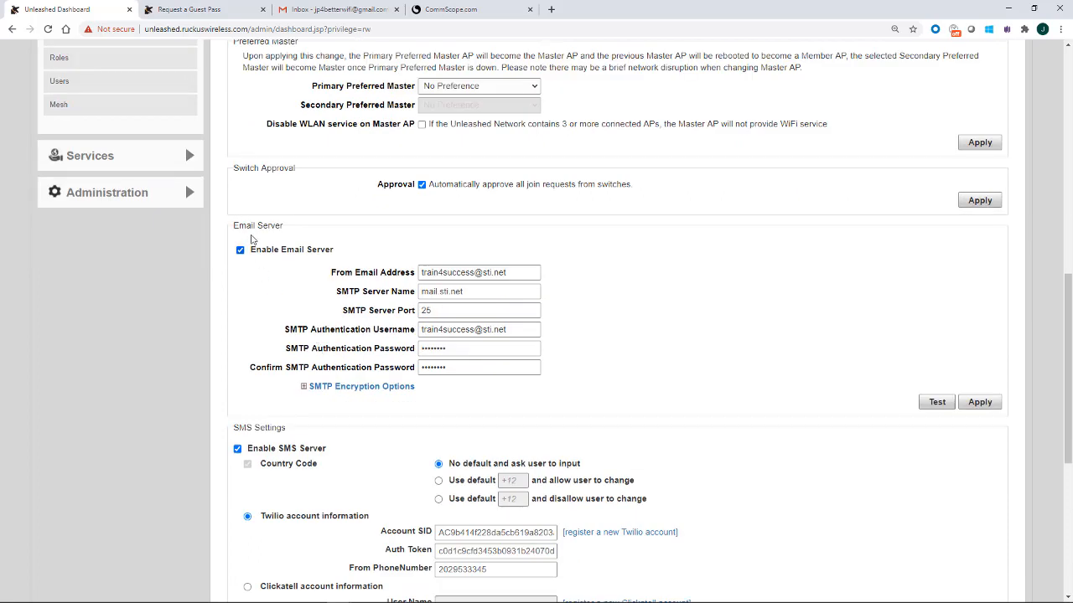
mouse_move(305, 436)
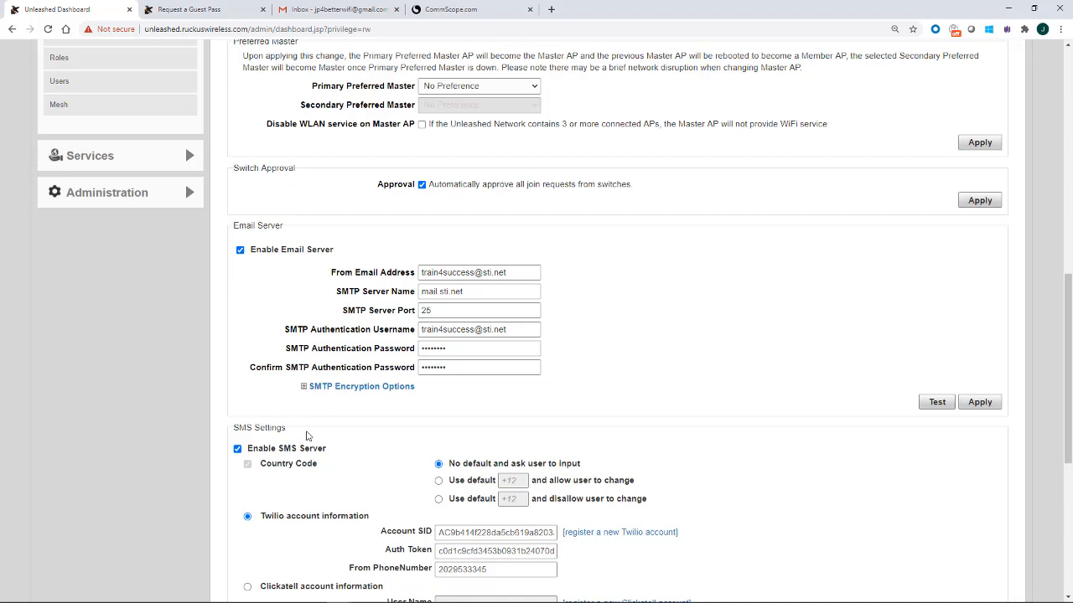
mouse_move(269, 300)
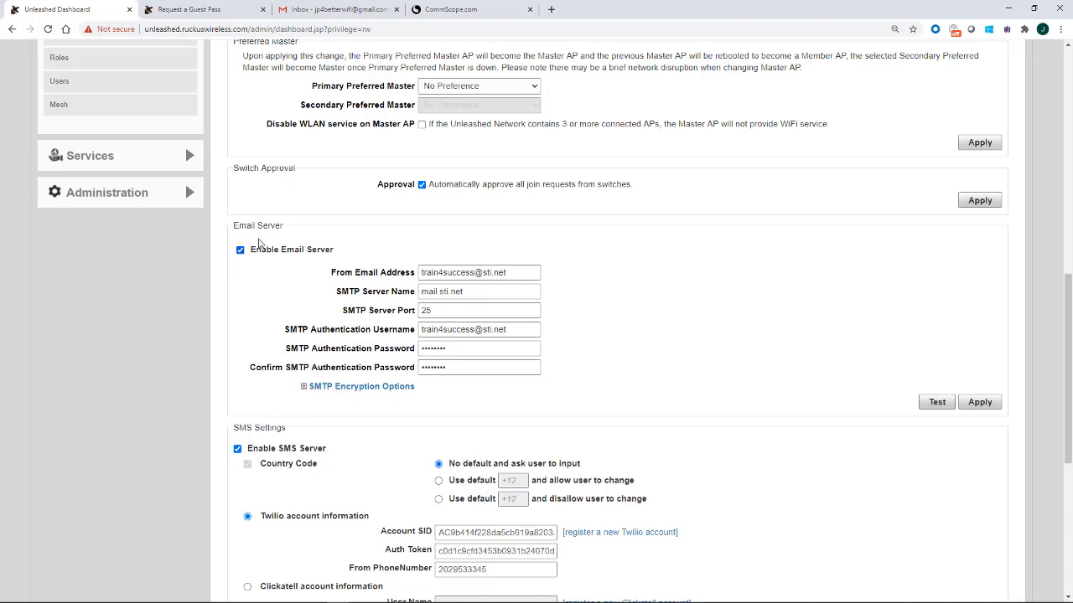
mouse_move(313, 442)
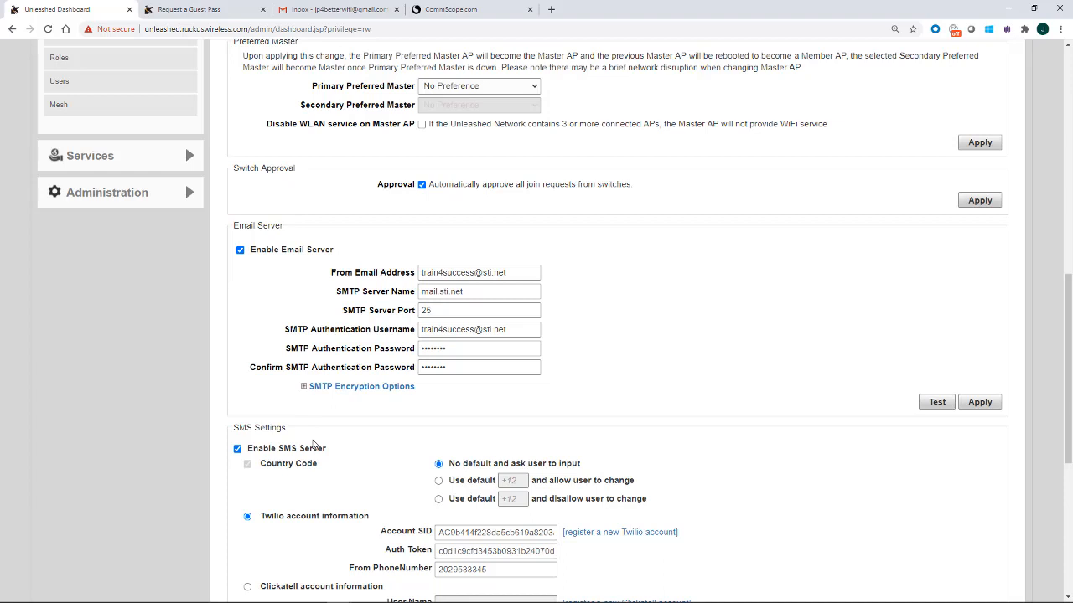
mouse_move(300, 443)
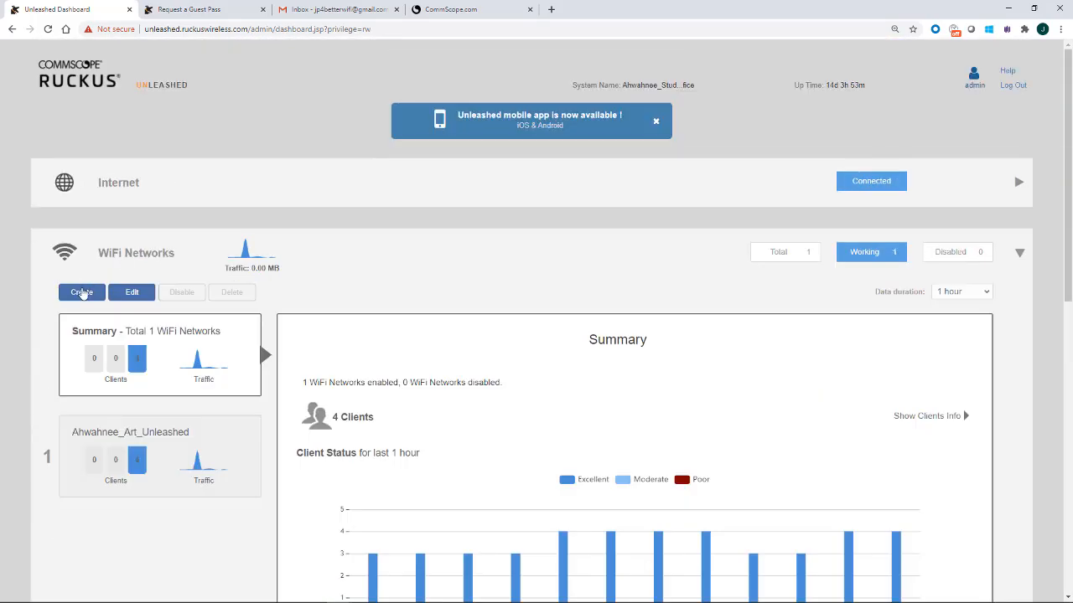
- Create a new WLAN named Guest_Unique with the Guest Access usage type
click(81, 291)
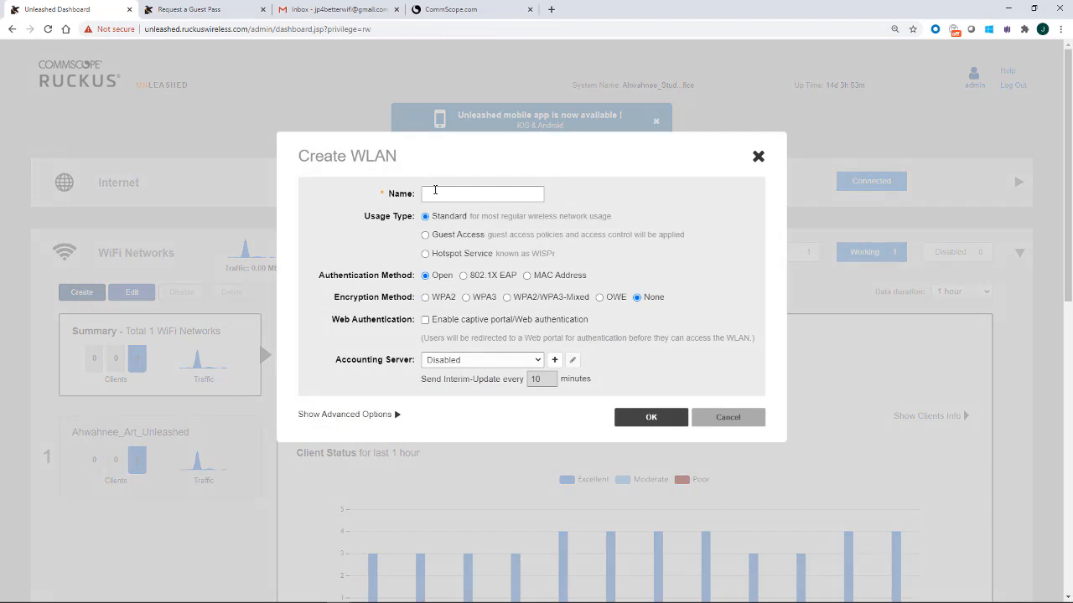
text(Guest_Unique)
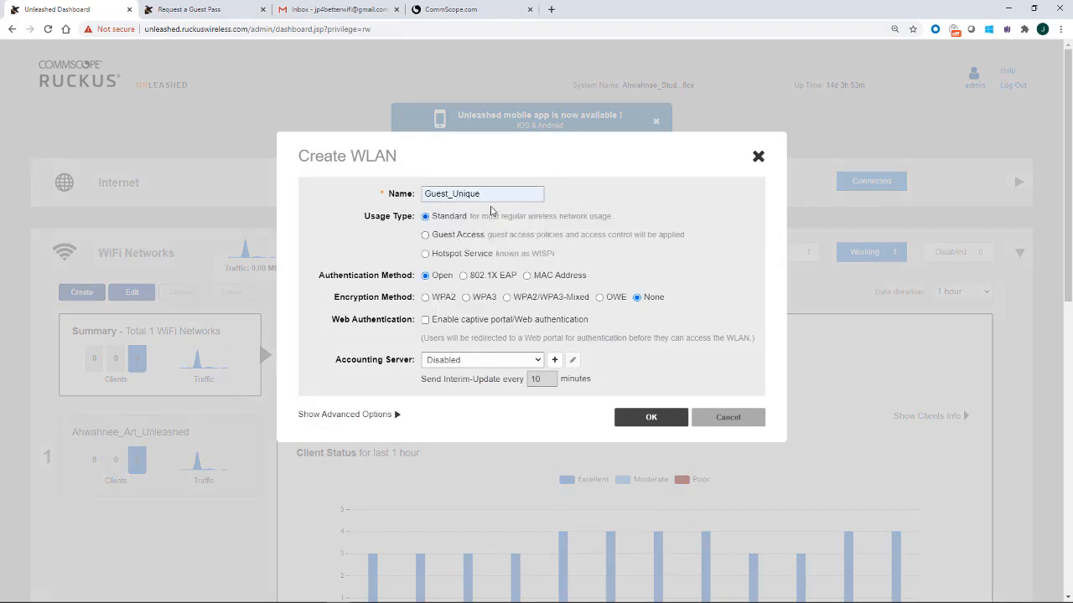
mouse_move(425, 232)
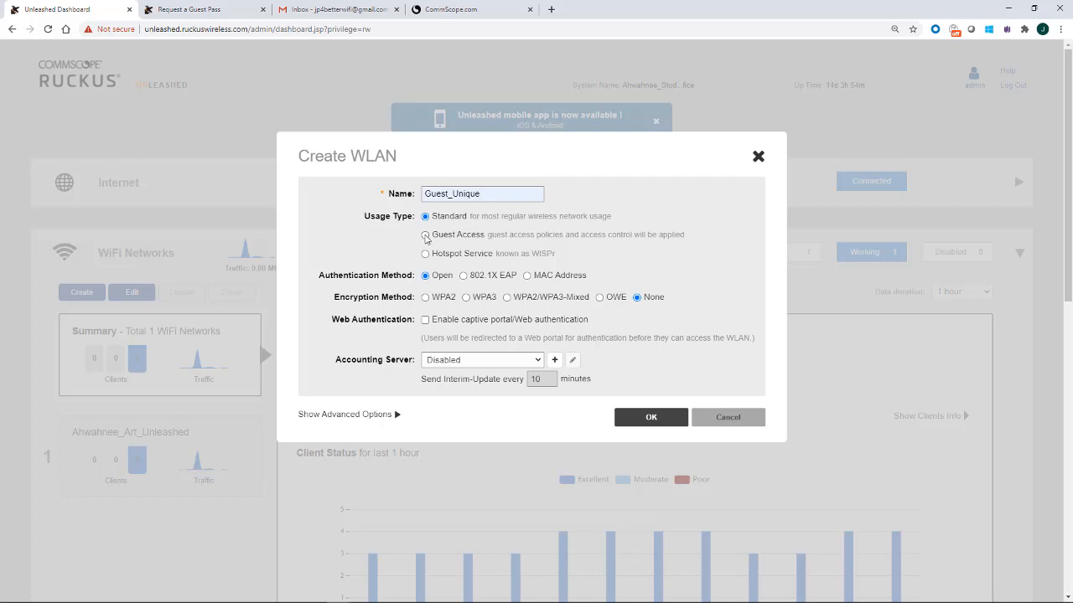
click(426, 235)
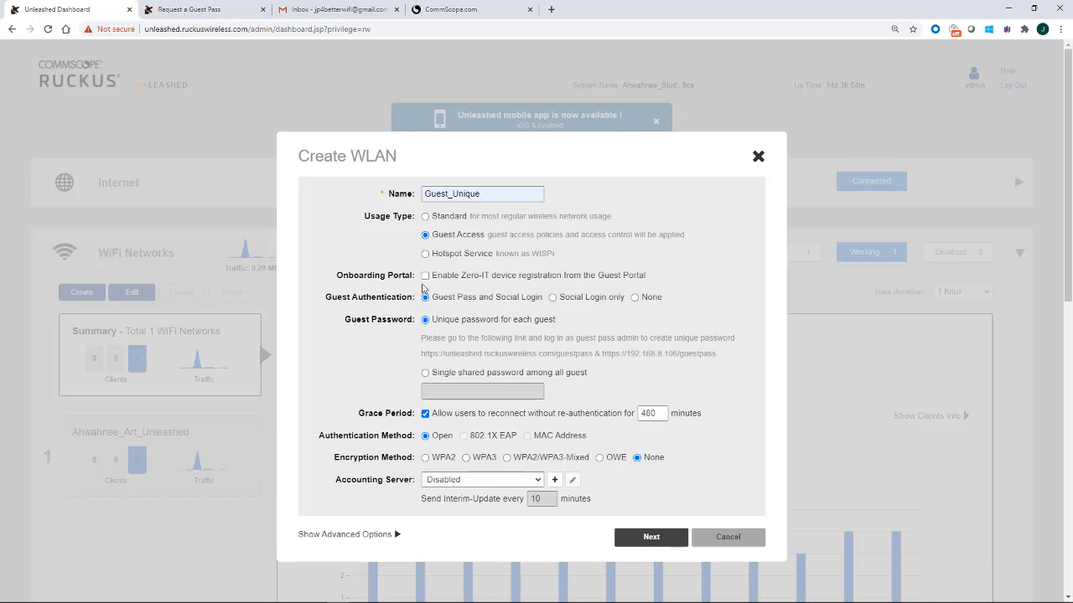
mouse_move(436, 310)
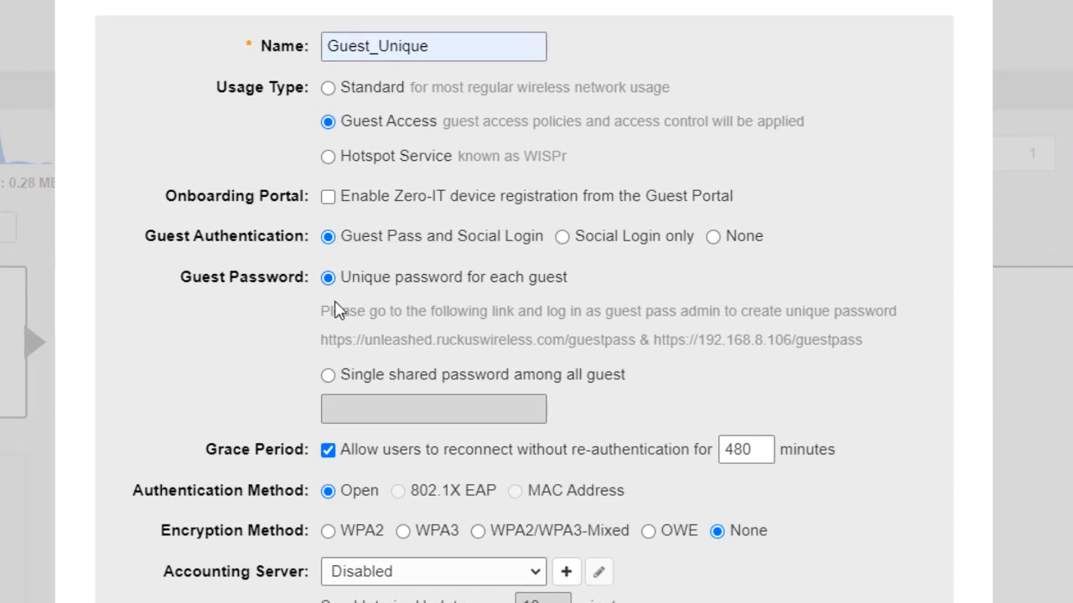
mouse_move(316, 333)
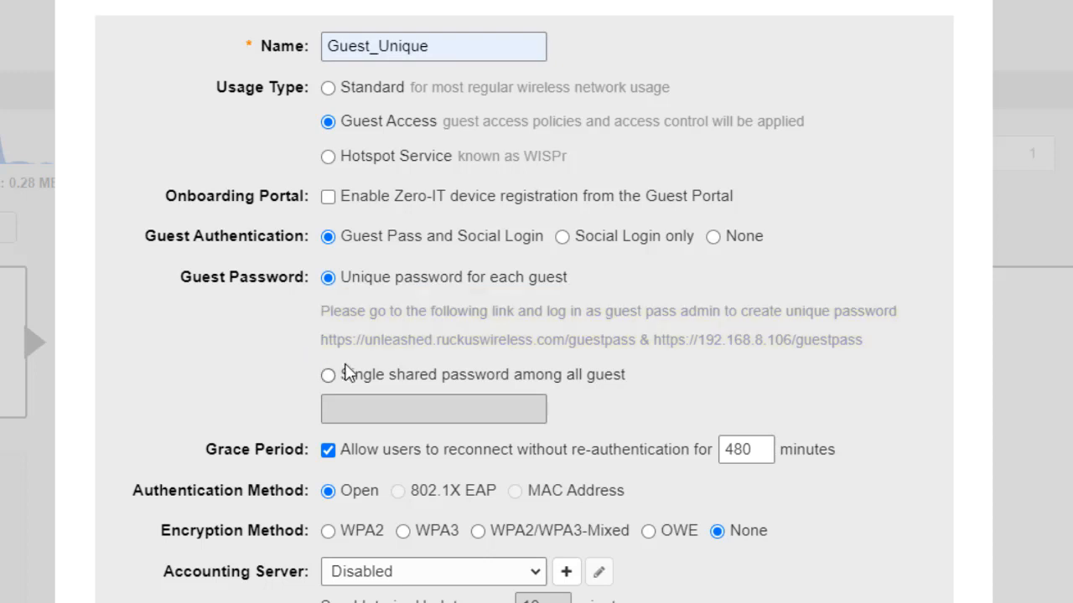
mouse_move(385, 365)
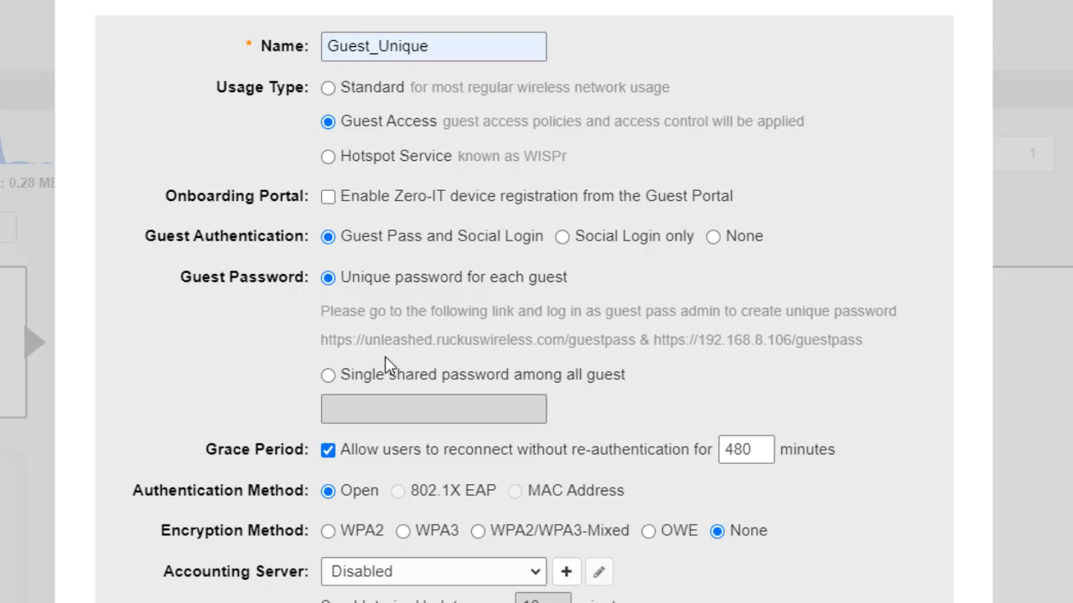
mouse_move(582, 357)
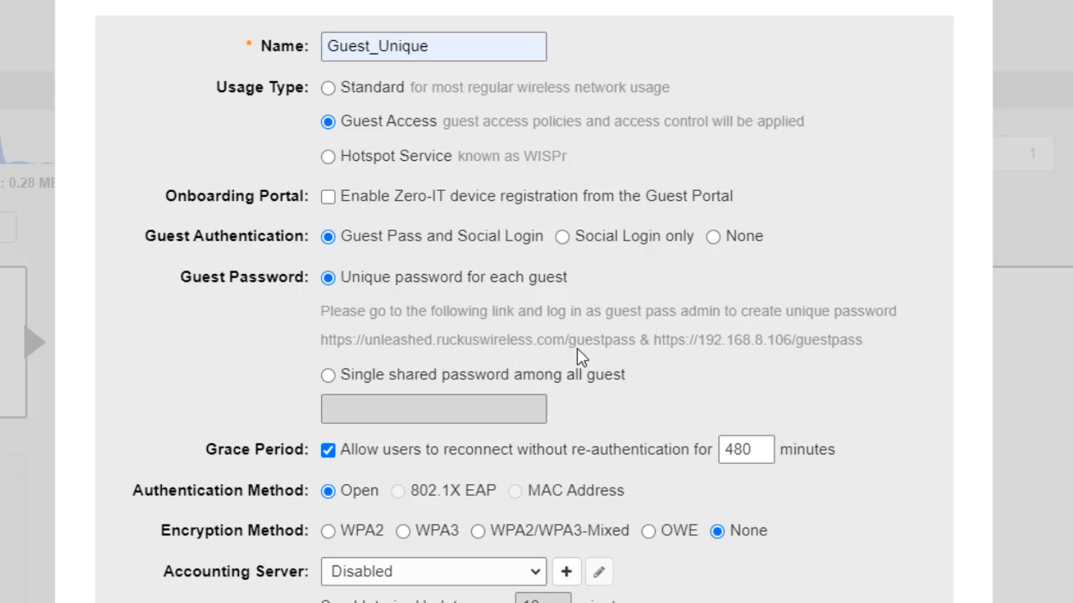
mouse_move(680, 366)
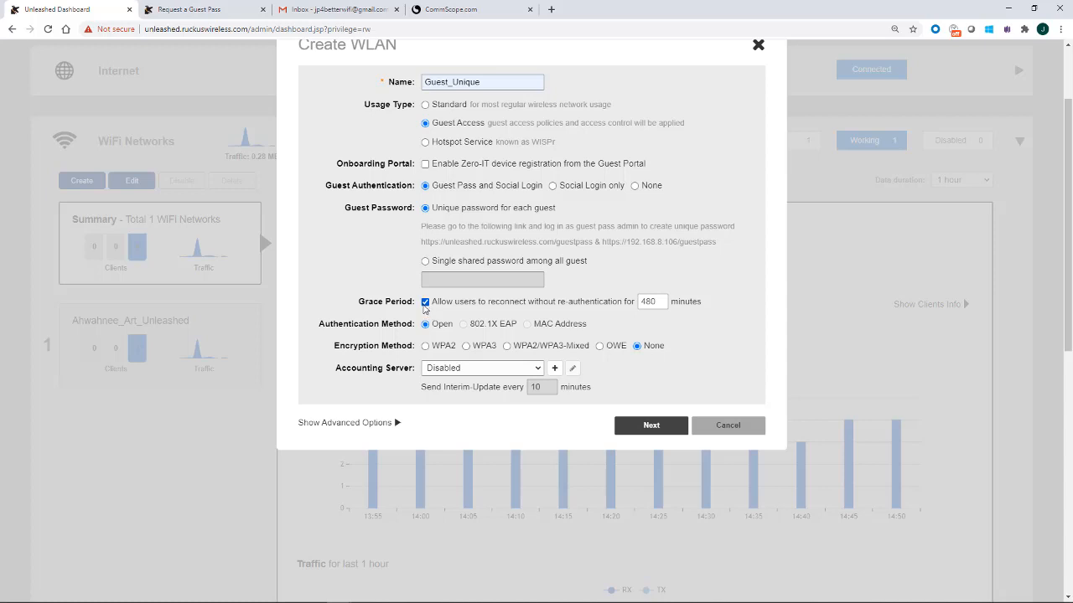
- Disable the Grace Period for Guest_Unique and continue to the captive portal settings
click(424, 302)
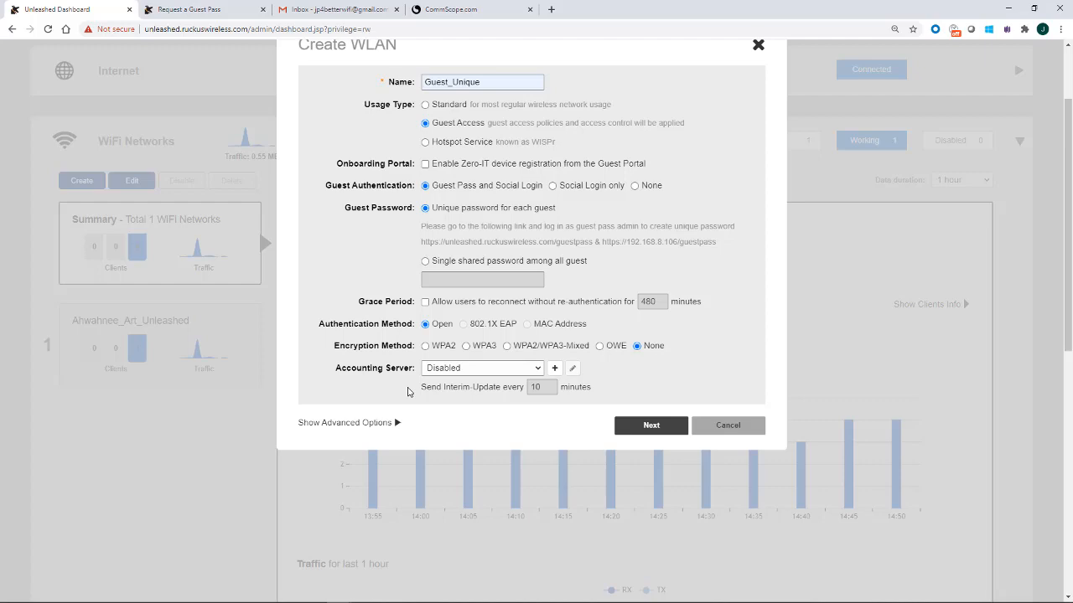
click(345, 422)
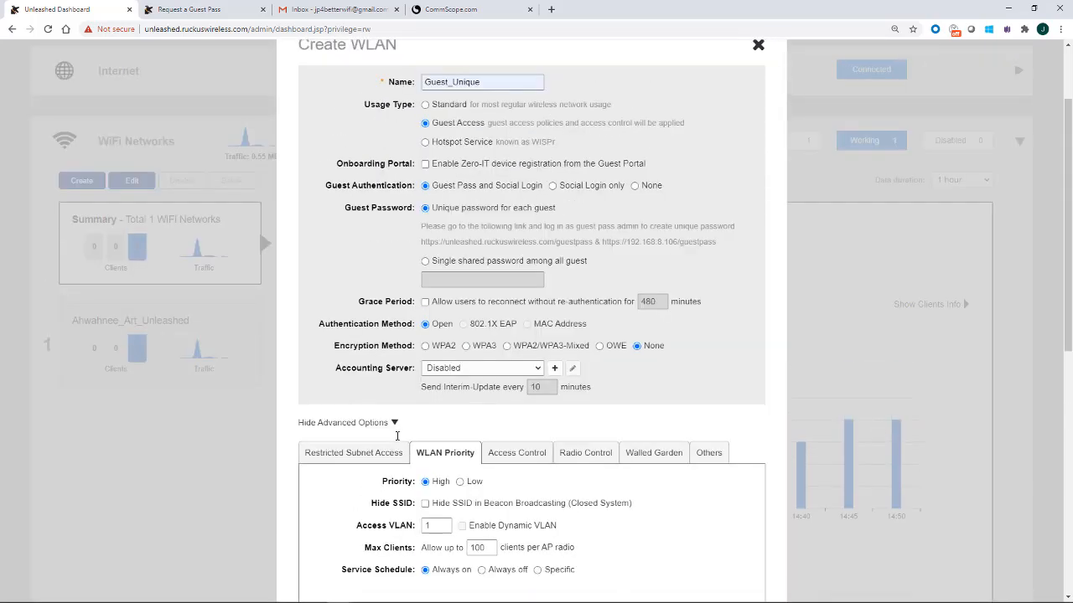
click(344, 423)
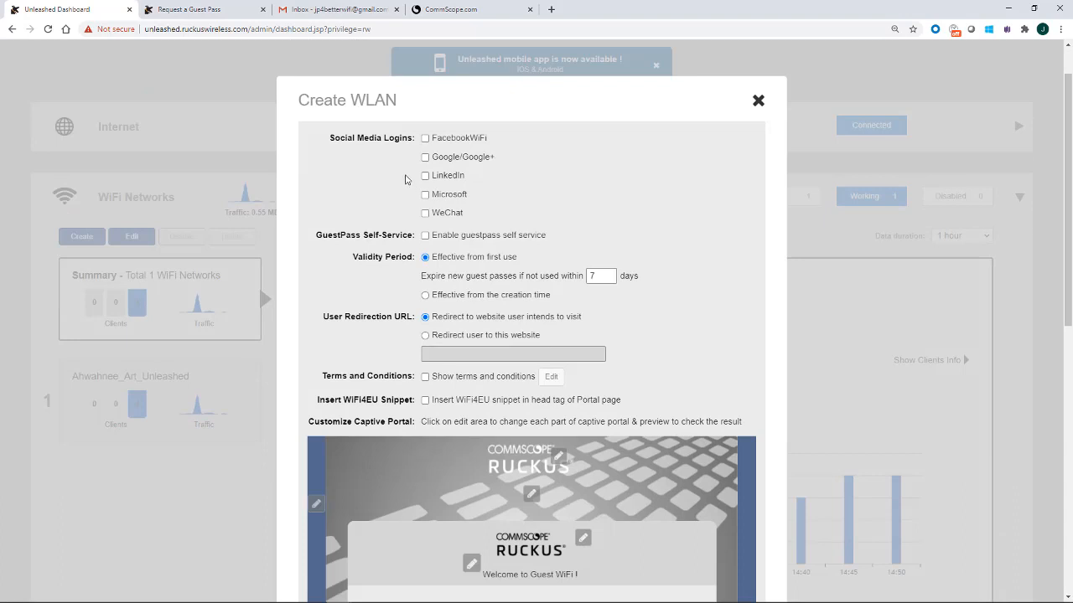
- Enable Google social login and guest pass self-service, then preview the captive portal
click(424, 158)
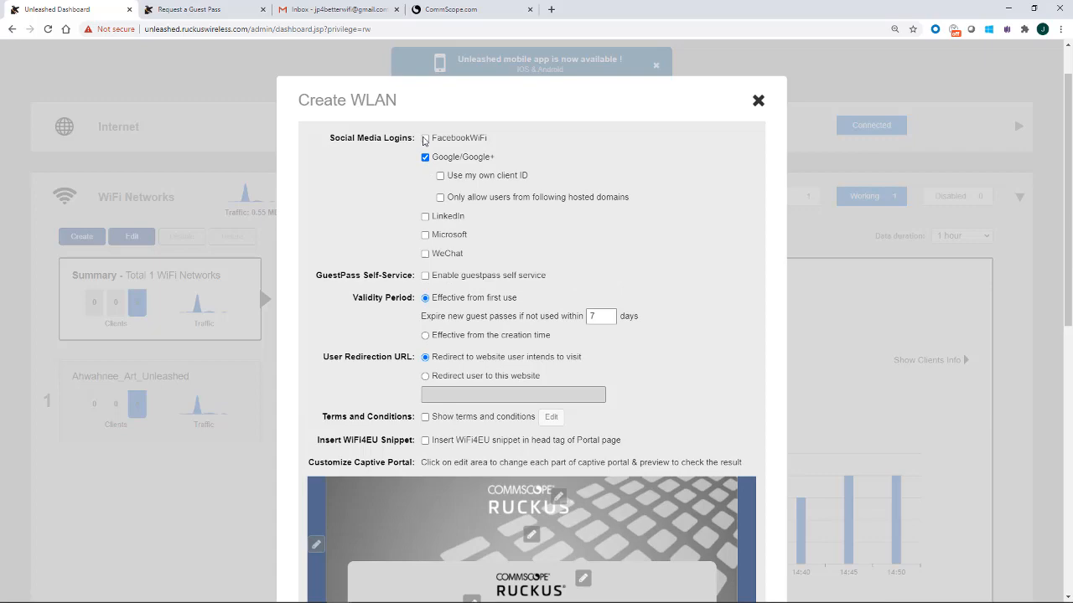
scroll(down, 3)
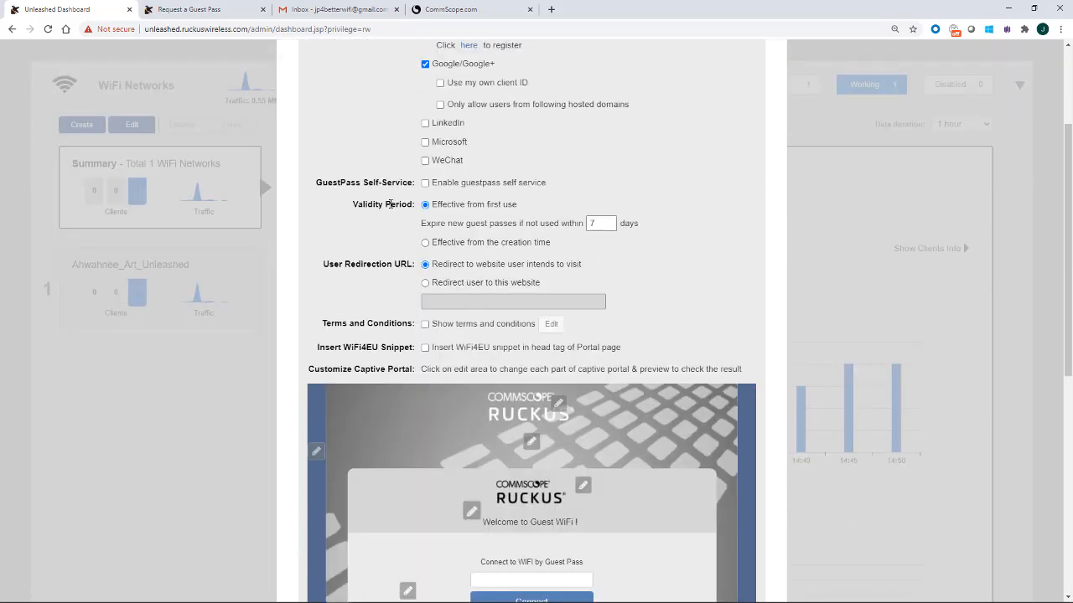
click(425, 181)
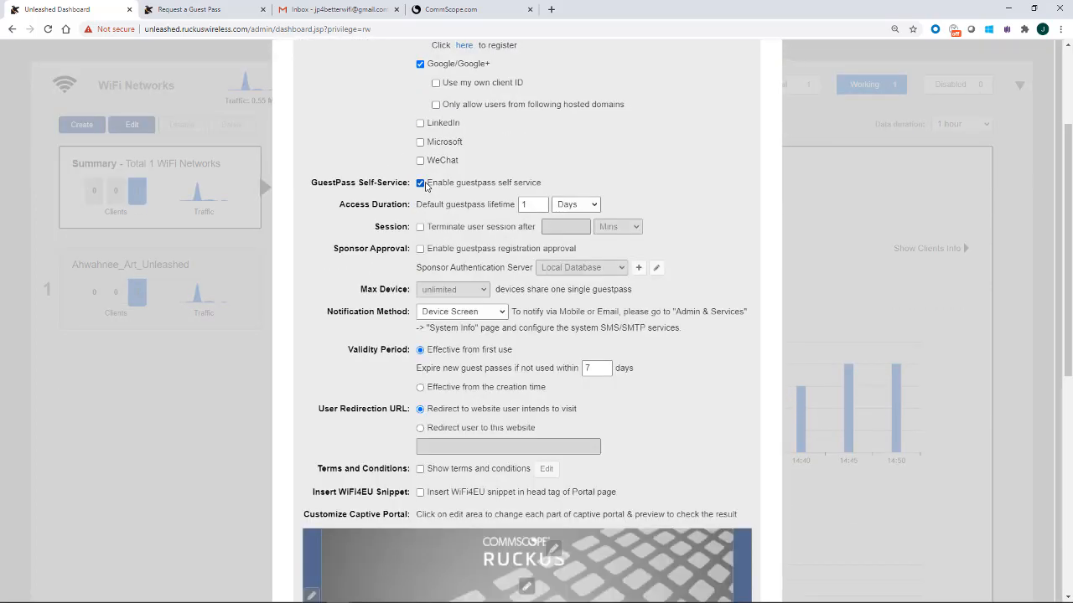
scroll(down, 3)
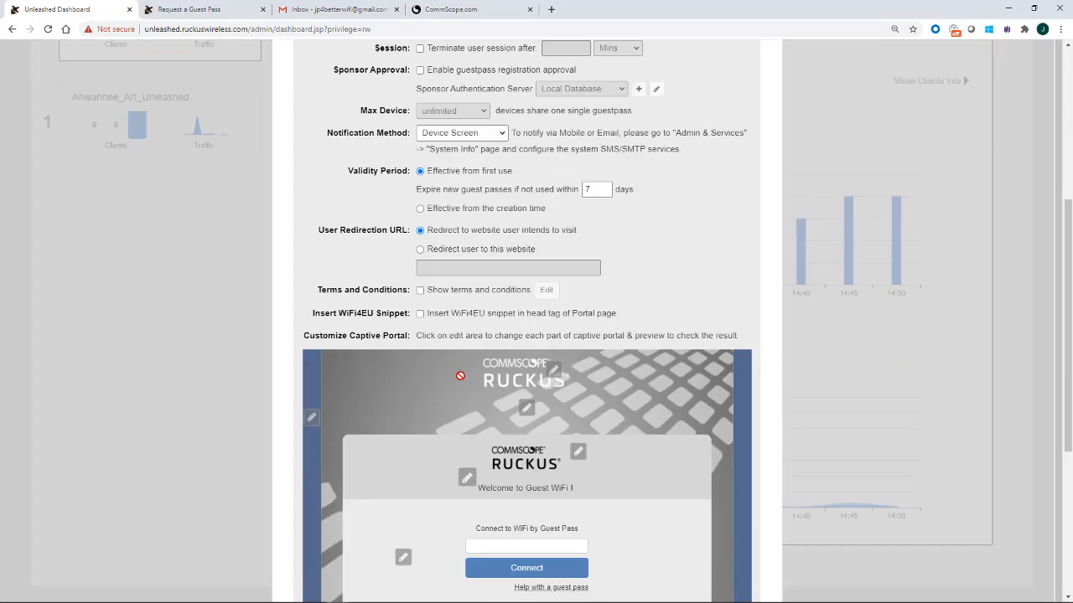
scroll(down, 3)
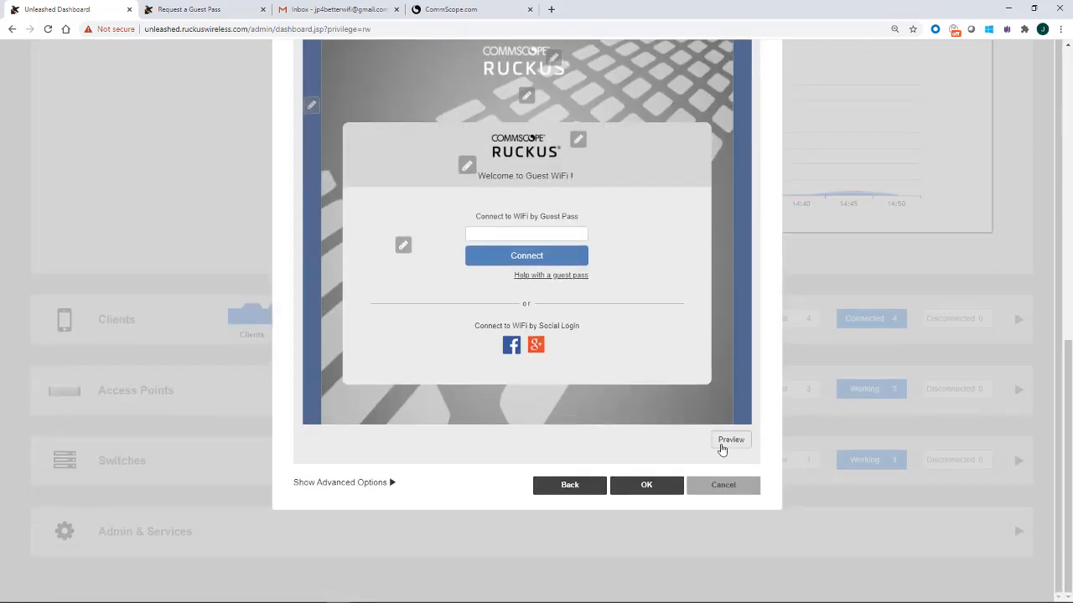
click(731, 439)
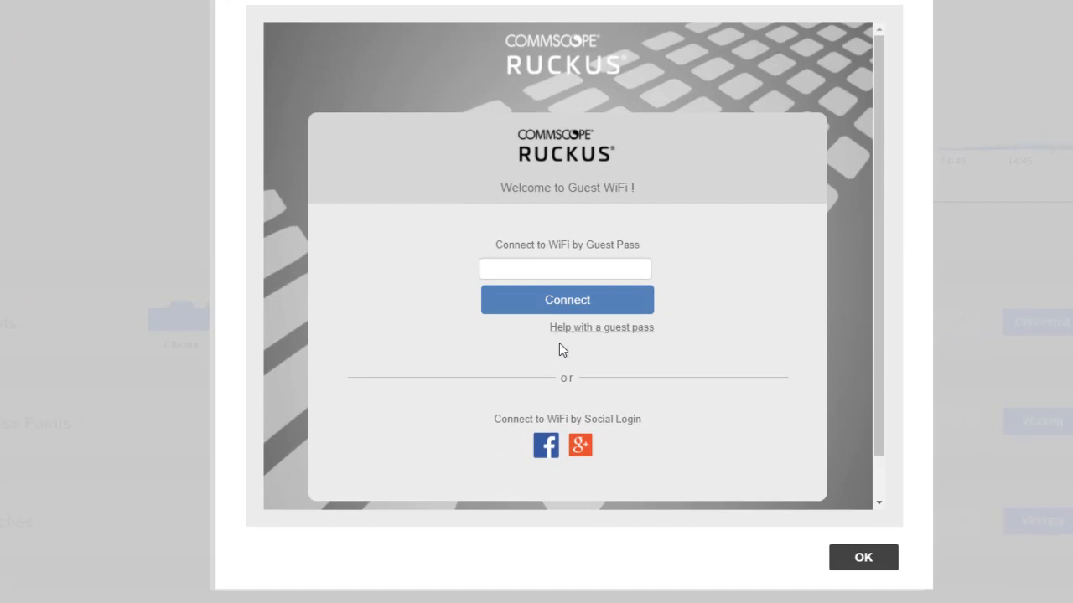
mouse_move(584, 345)
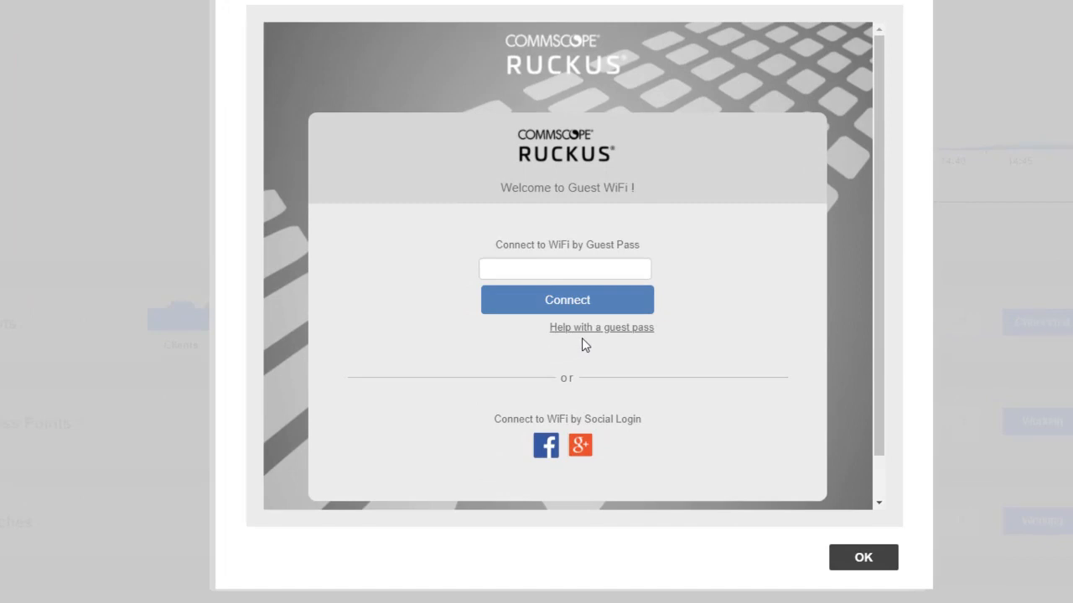
mouse_move(533, 452)
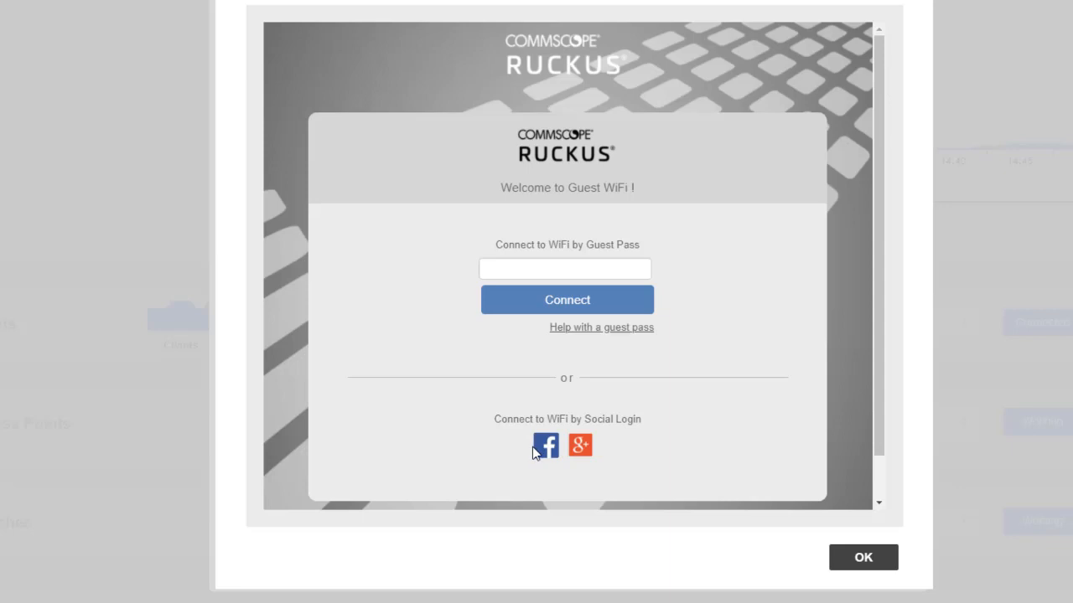
mouse_move(579, 463)
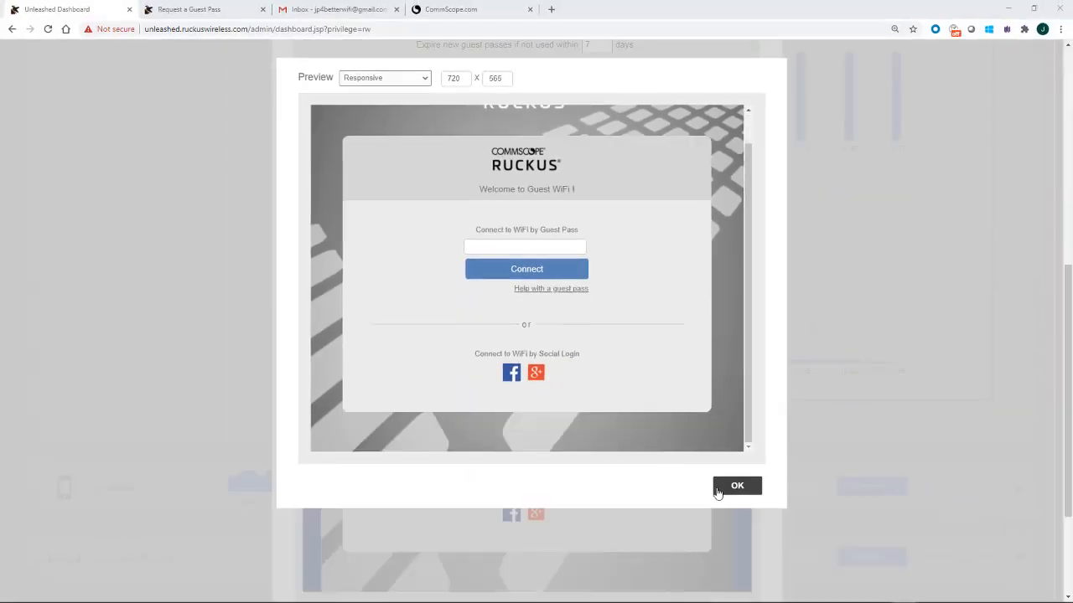
- Turn off Google social login and re-preview the guest-pass-only portal before editing the banner
click(737, 485)
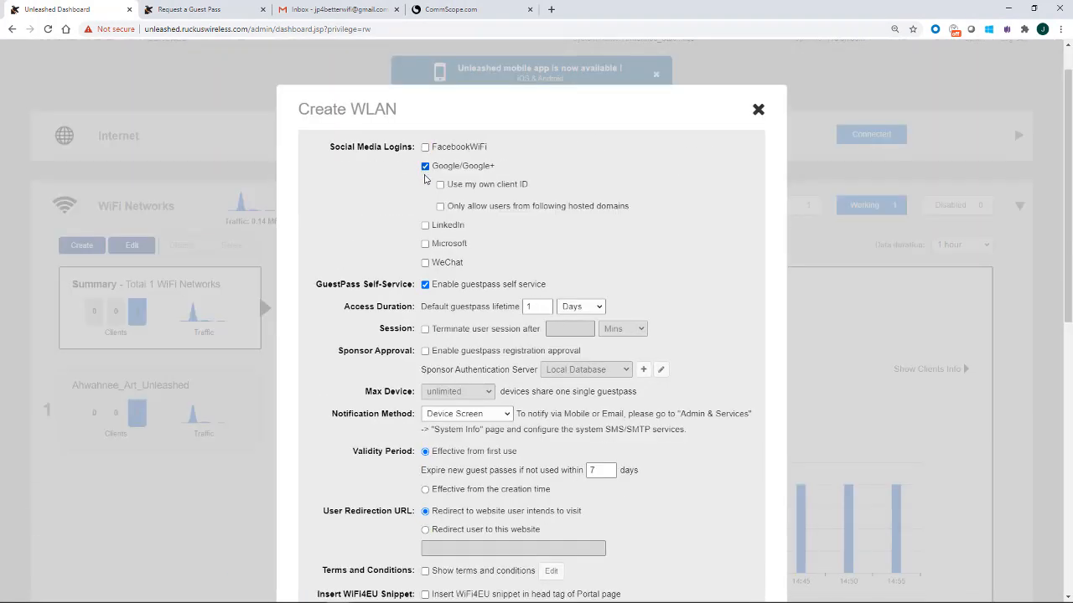
click(425, 166)
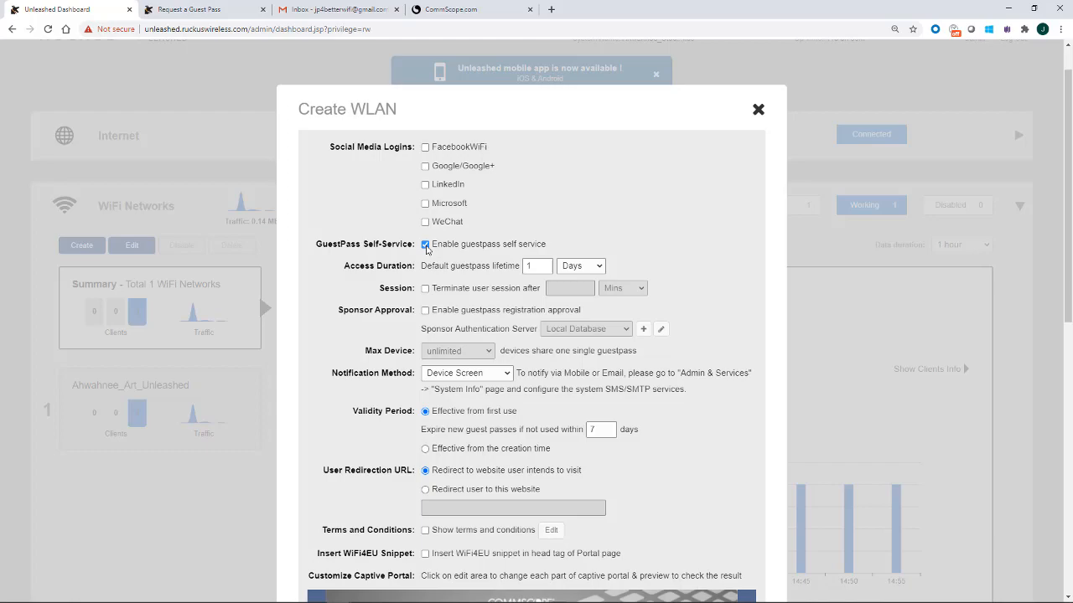
scroll(down, 3)
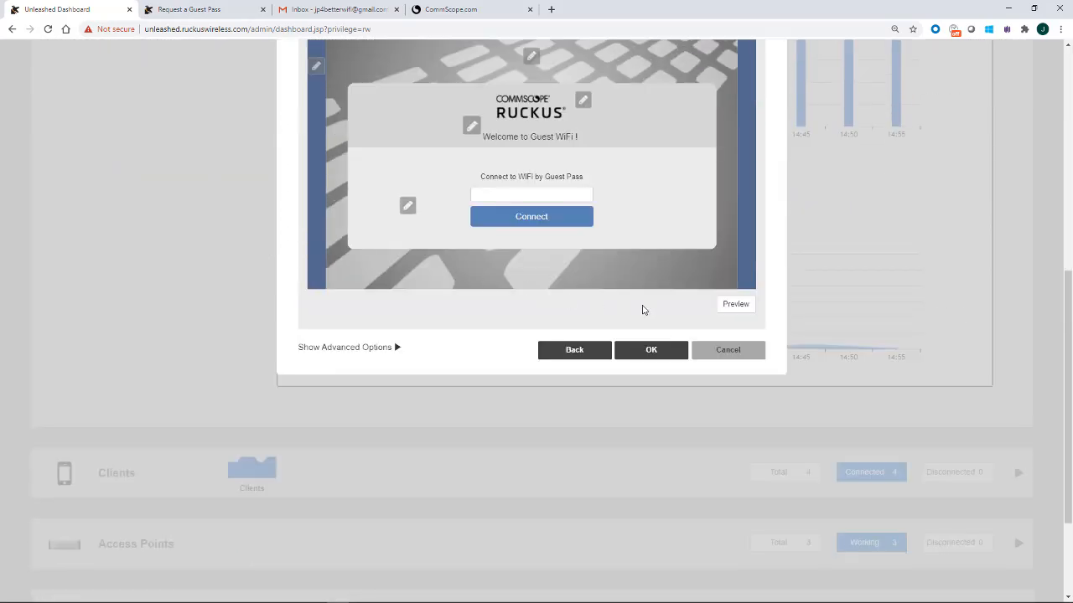
click(734, 304)
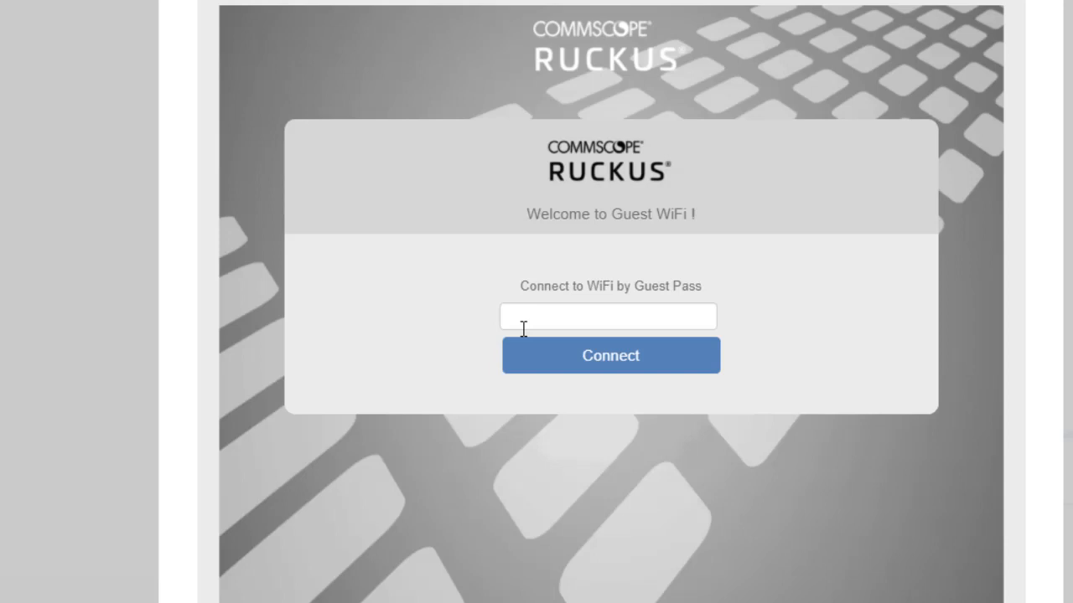
mouse_move(529, 327)
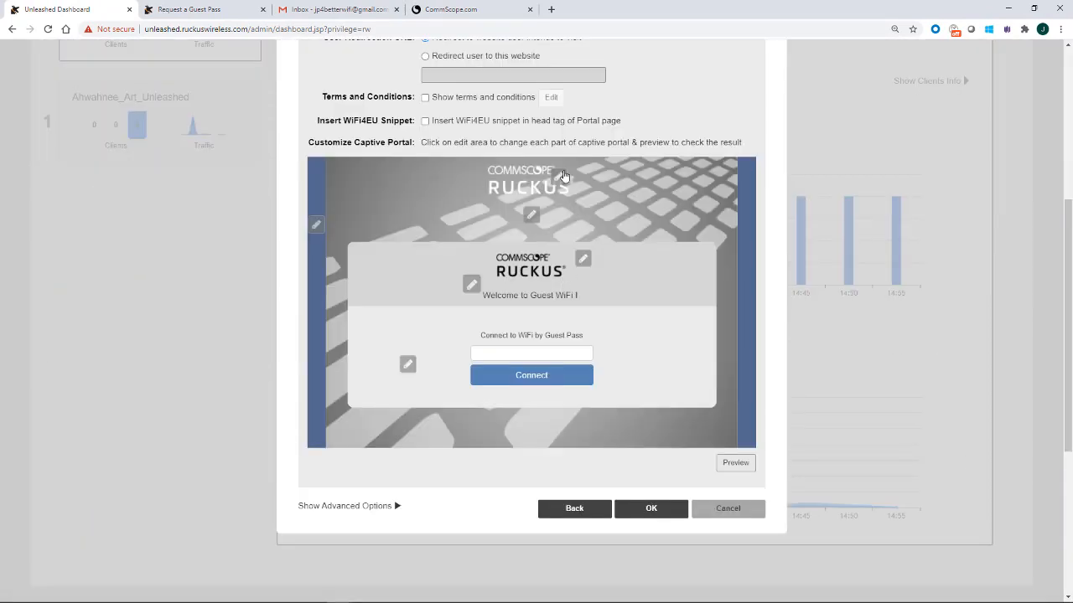
click(531, 214)
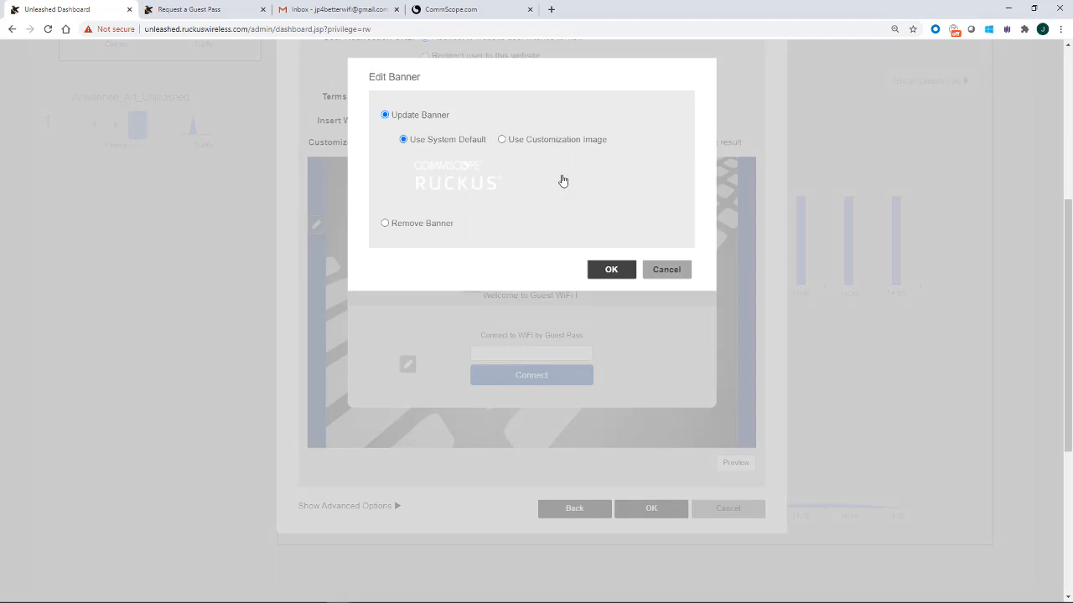
- Set an artist's palette banner and paintbrushes background, then save the Guest_Unique WLAN
click(501, 139)
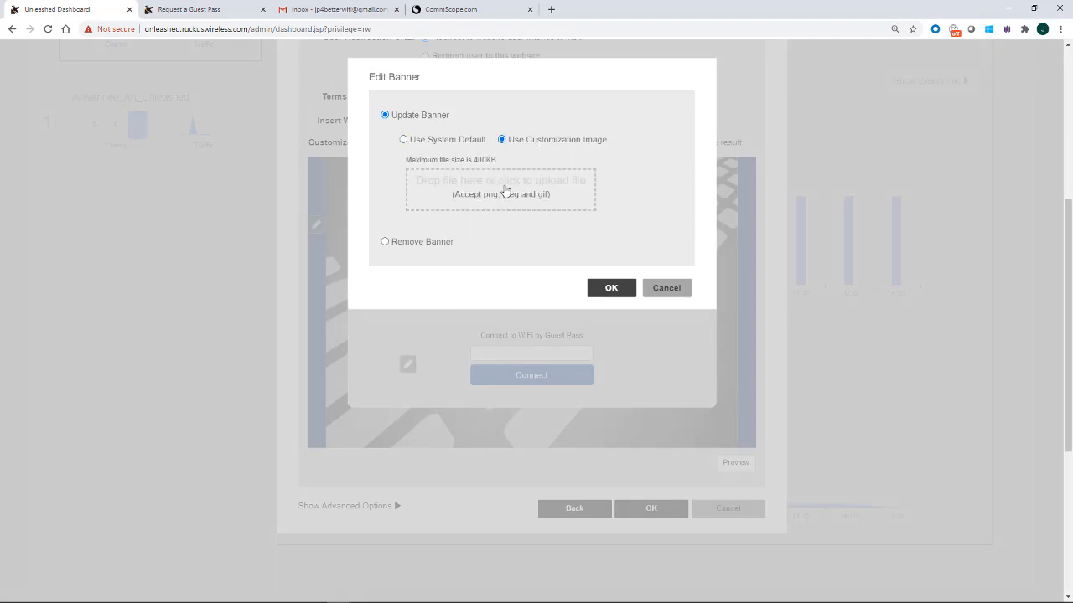
click(611, 287)
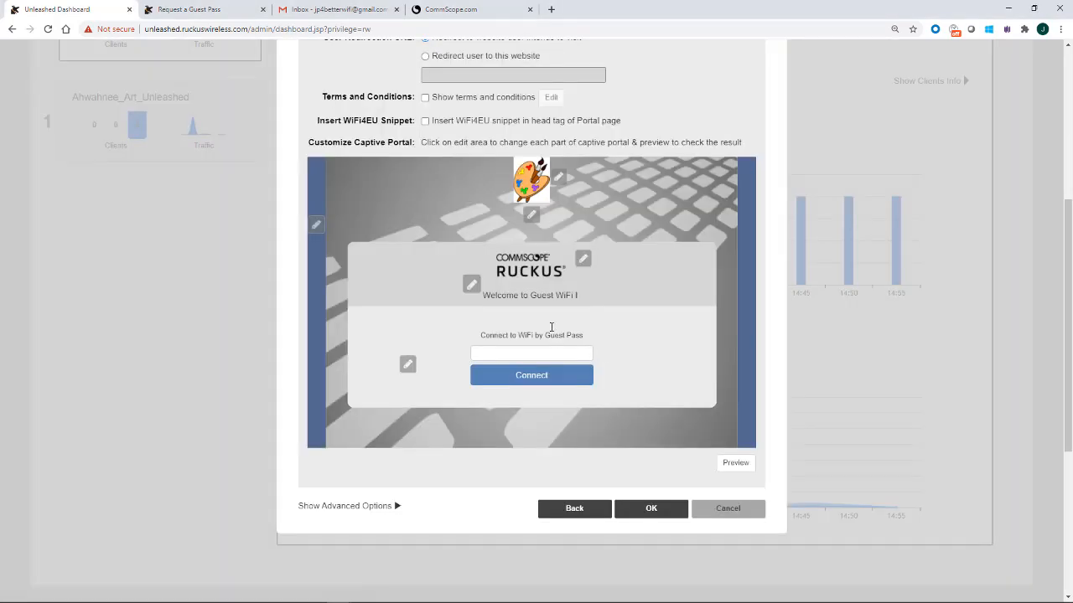
mouse_move(495, 215)
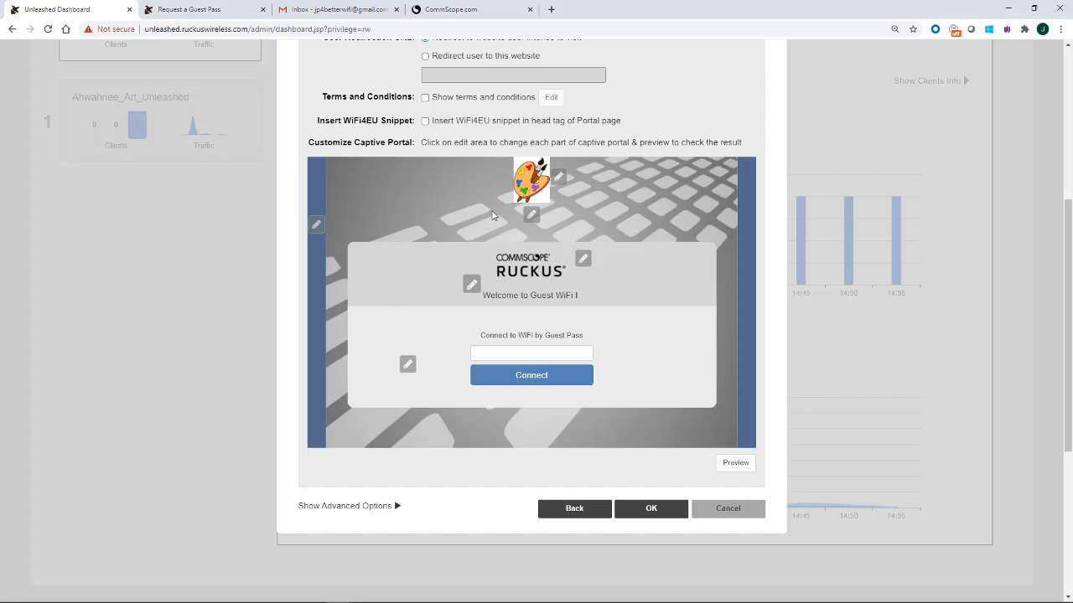
click(316, 224)
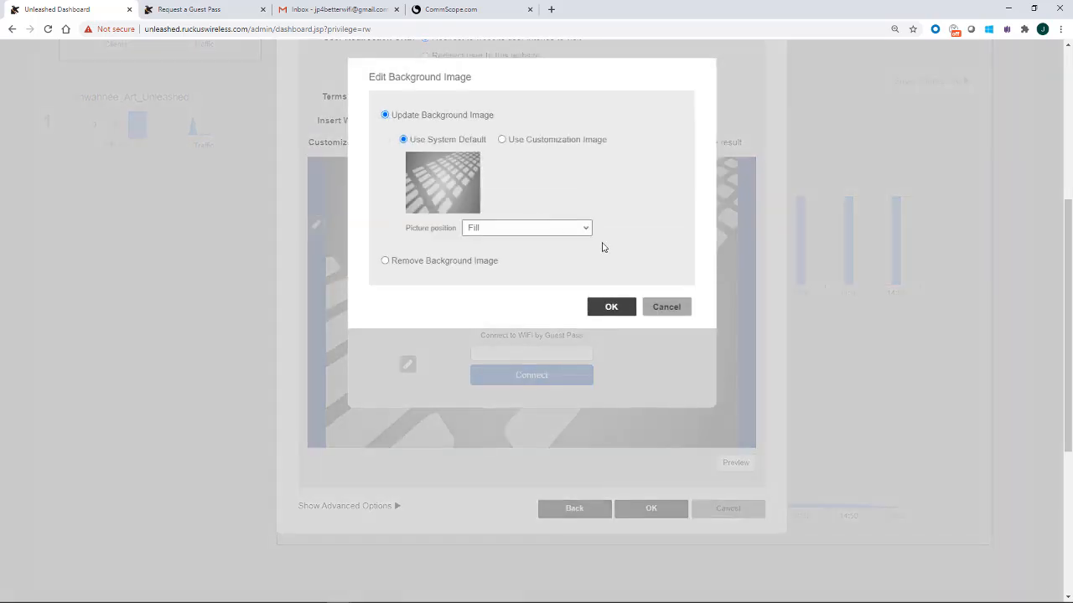
click(501, 139)
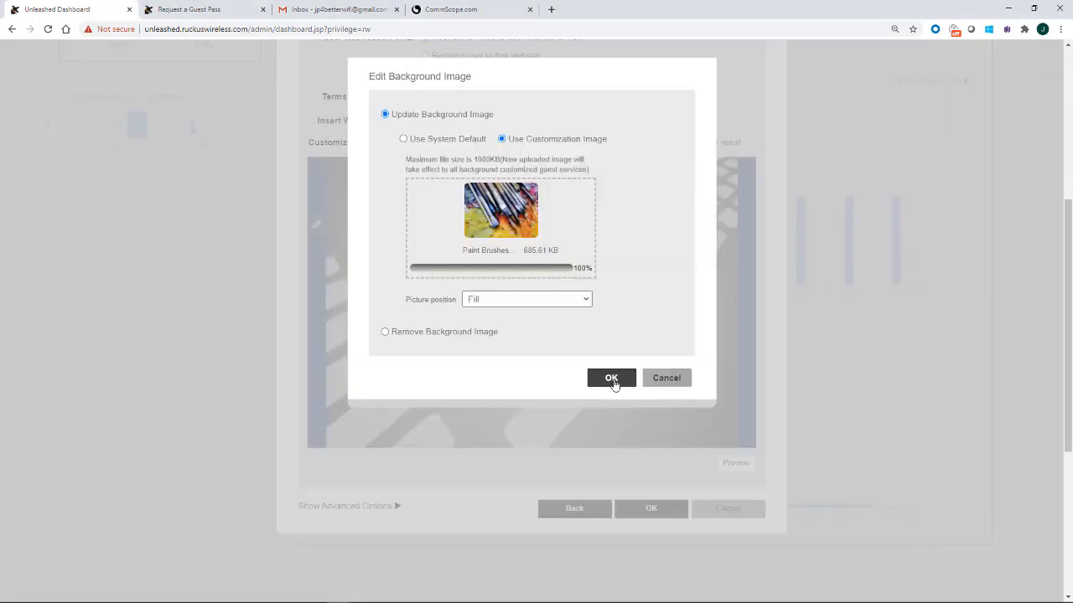
click(611, 377)
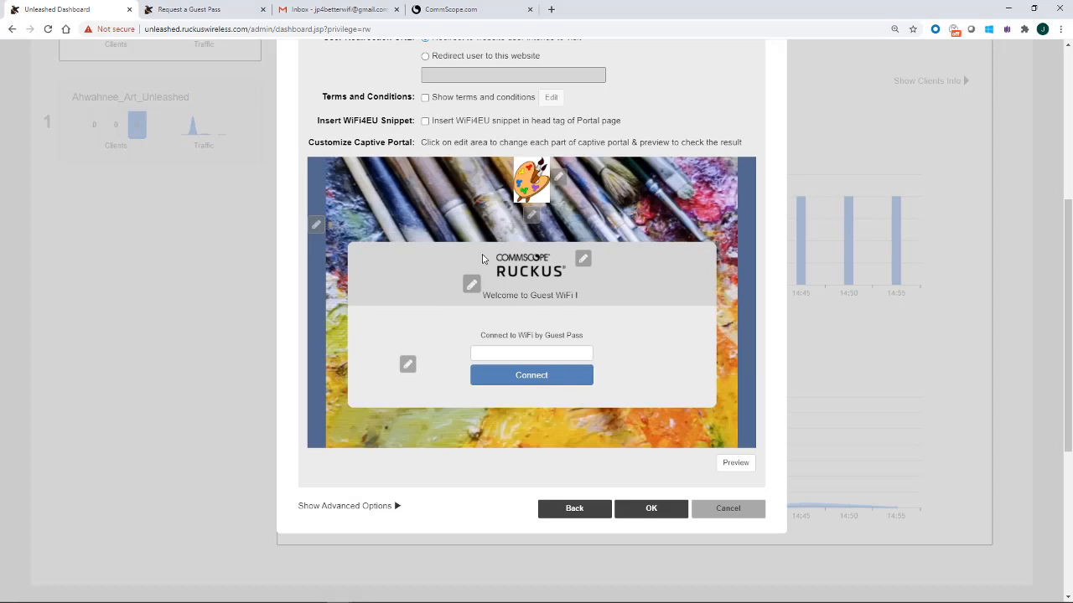
scroll(up, 3)
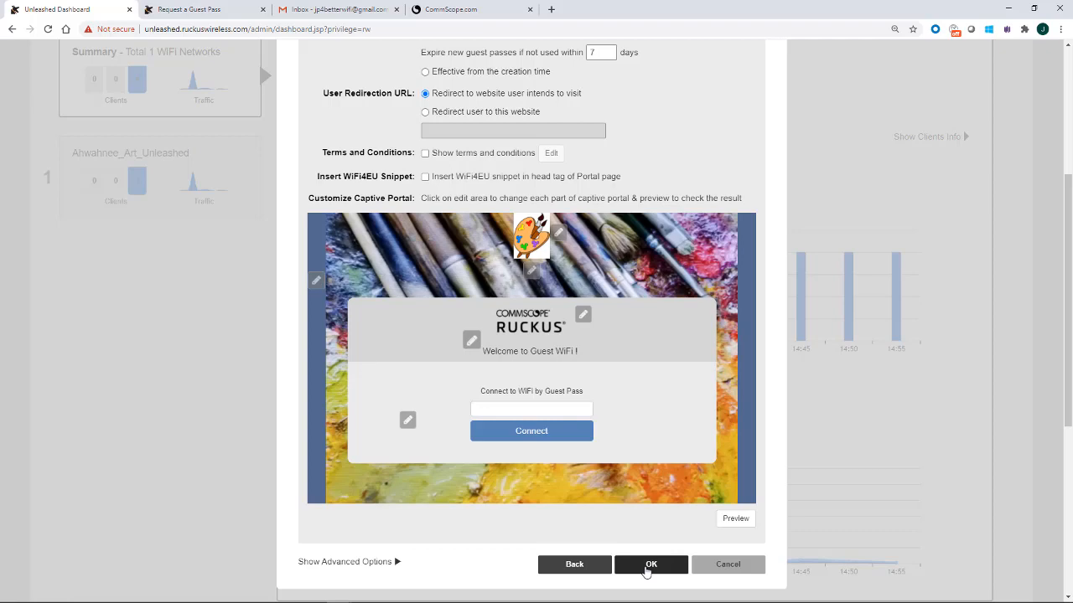
click(651, 564)
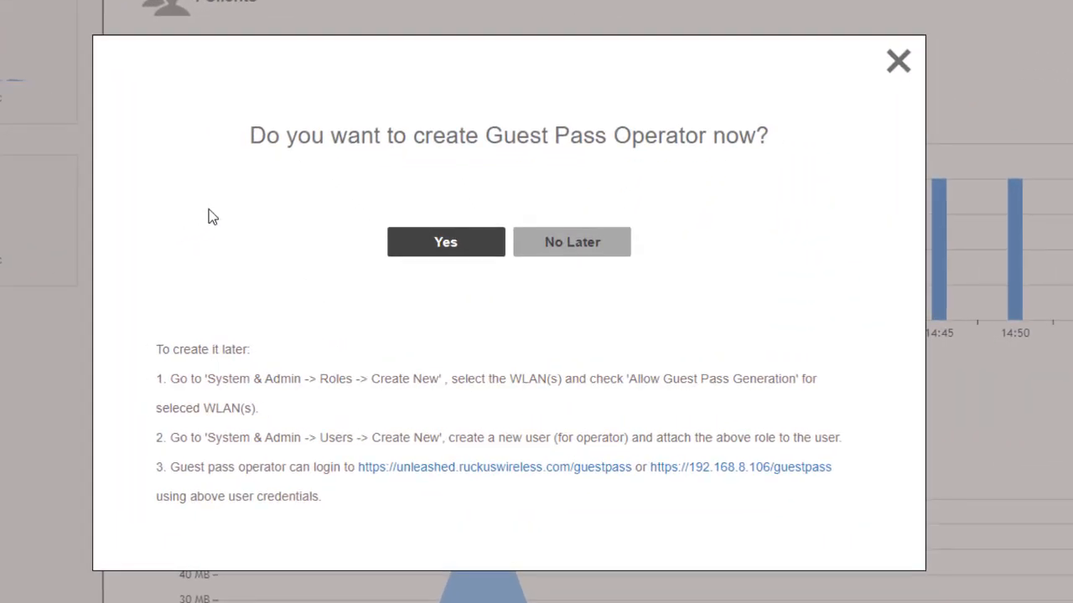
mouse_move(210, 227)
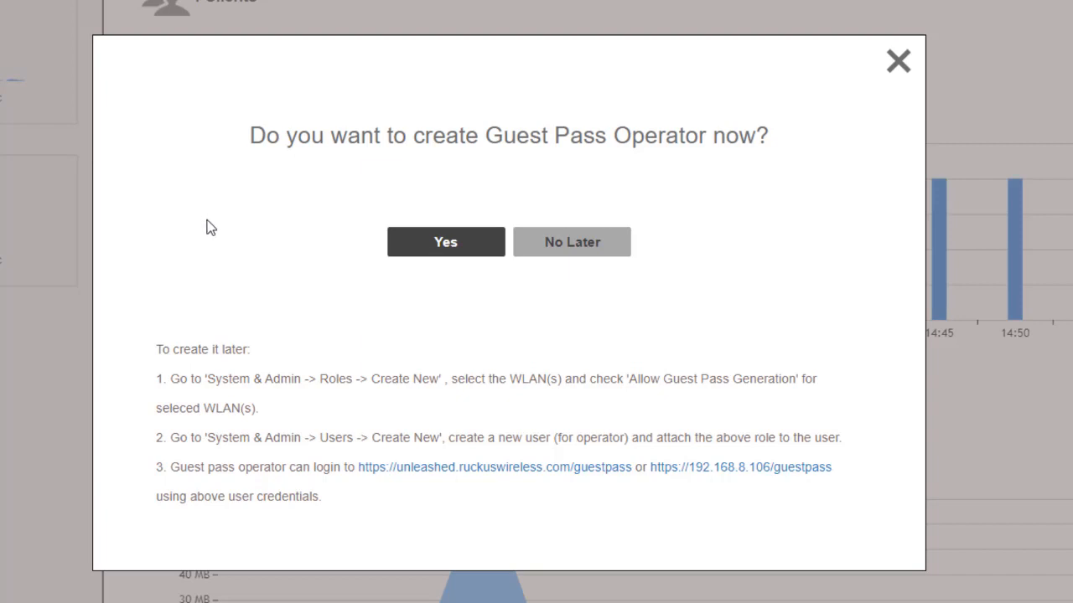
mouse_move(224, 243)
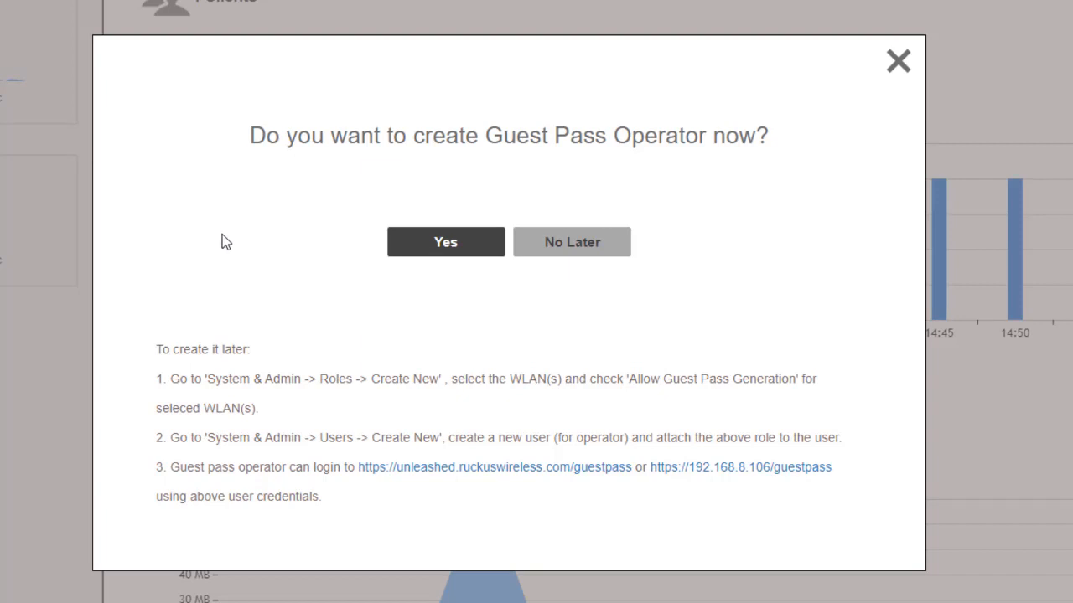
mouse_move(176, 408)
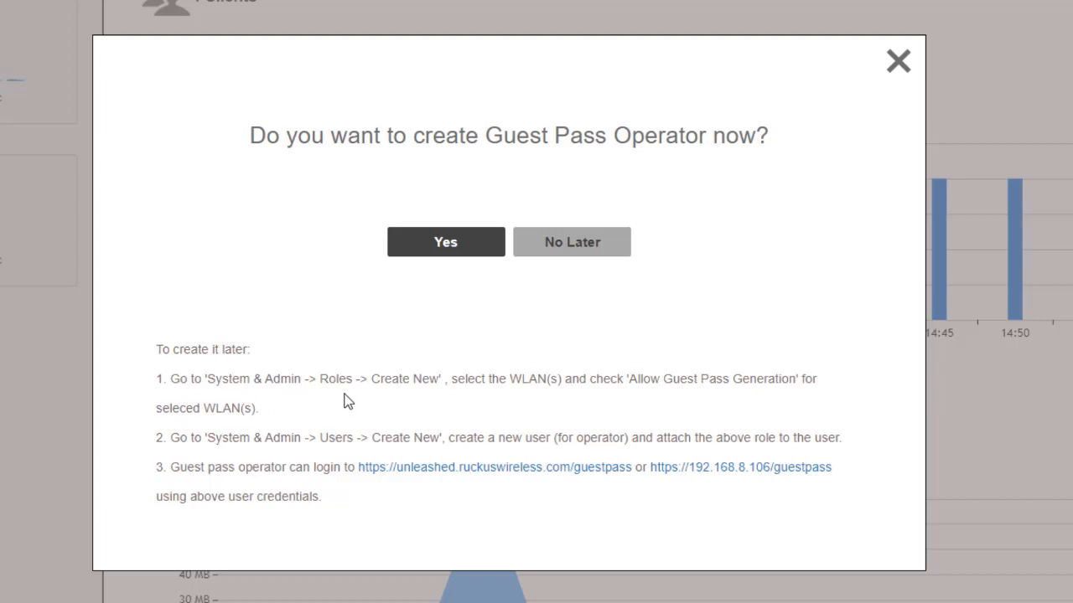
mouse_move(412, 398)
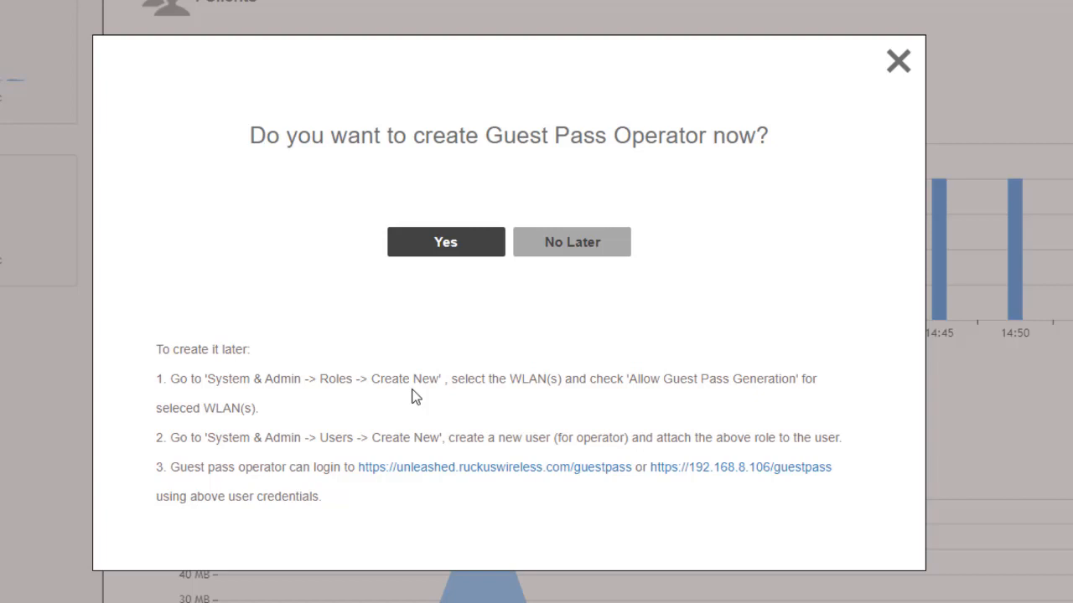
mouse_move(402, 453)
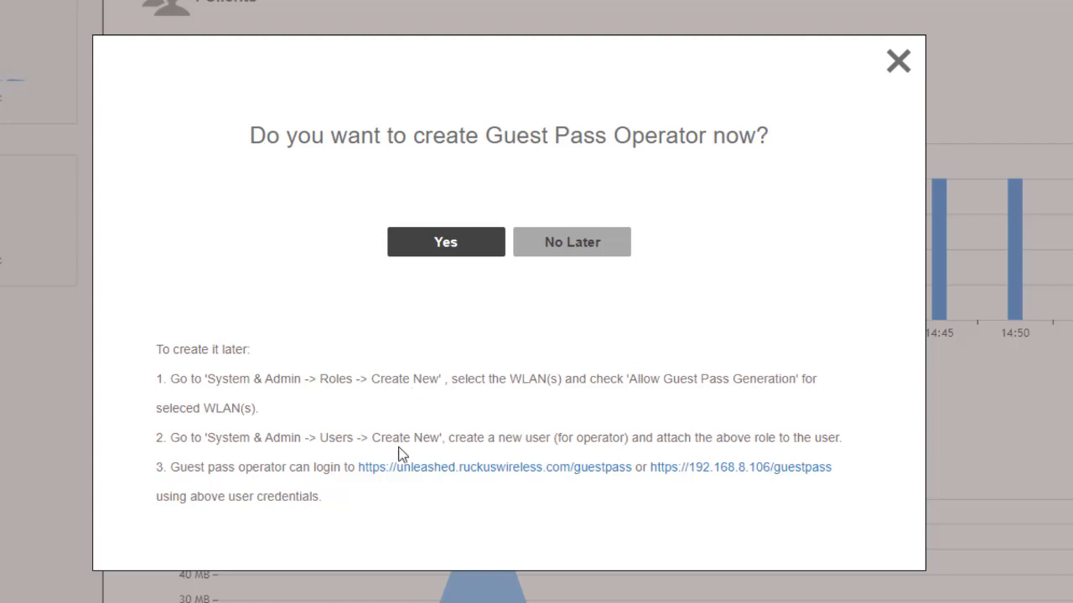
mouse_move(257, 484)
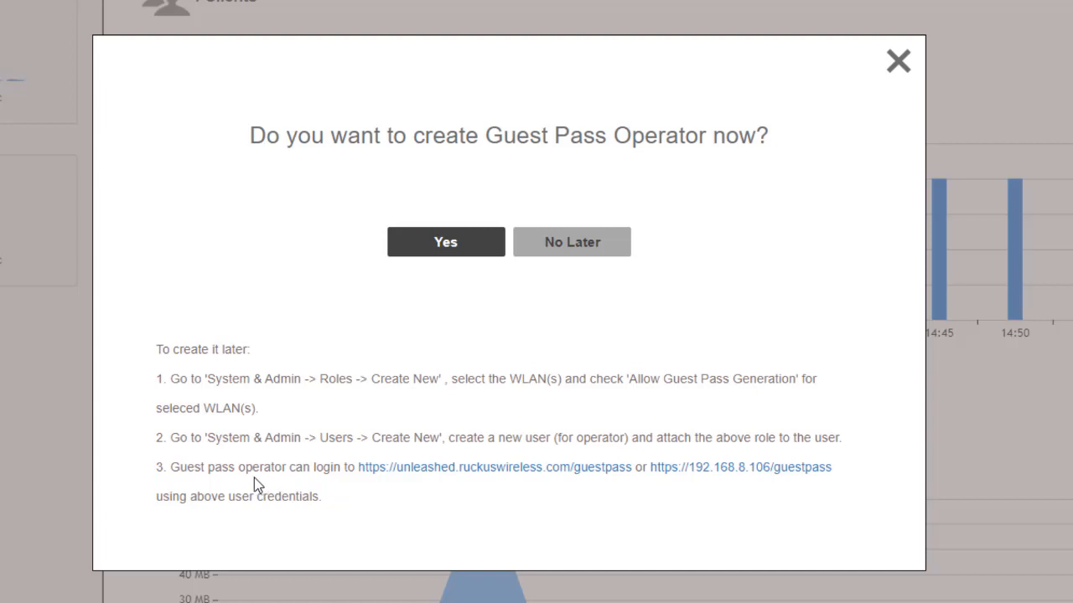
mouse_move(512, 485)
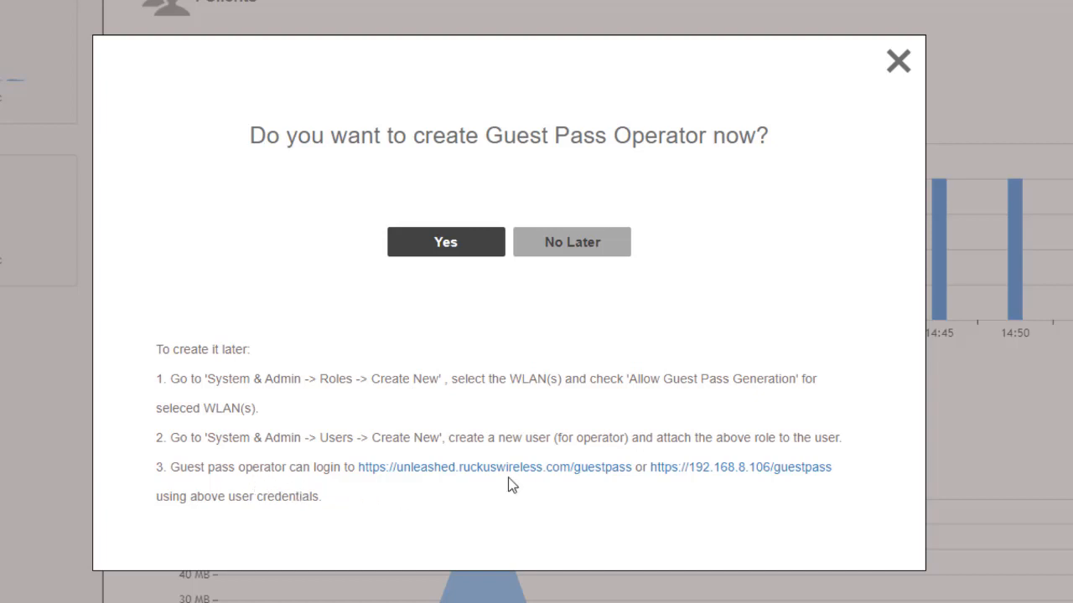
mouse_move(451, 300)
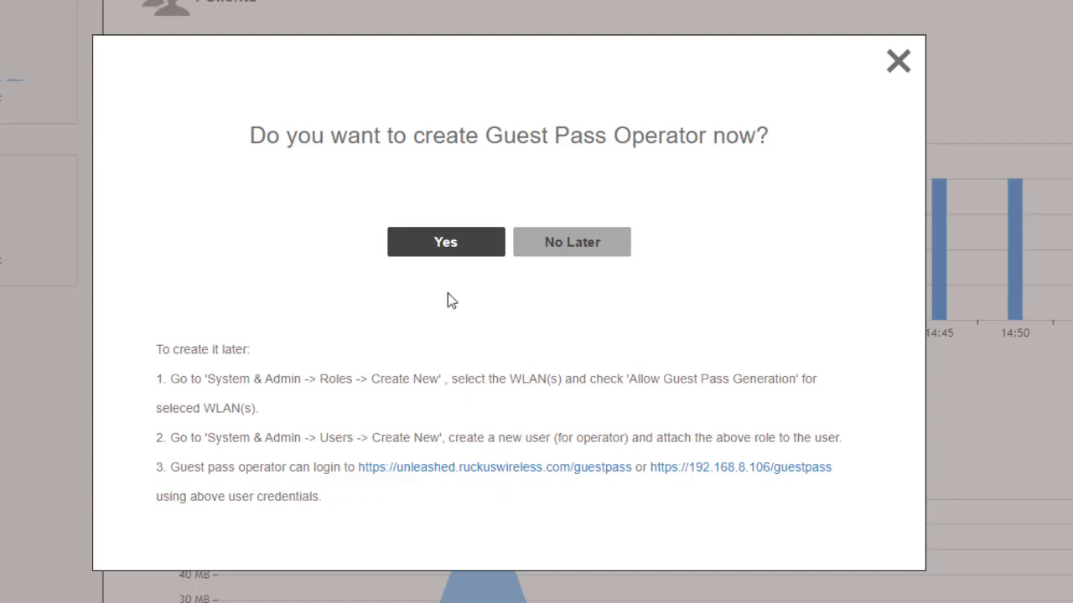
click(444, 242)
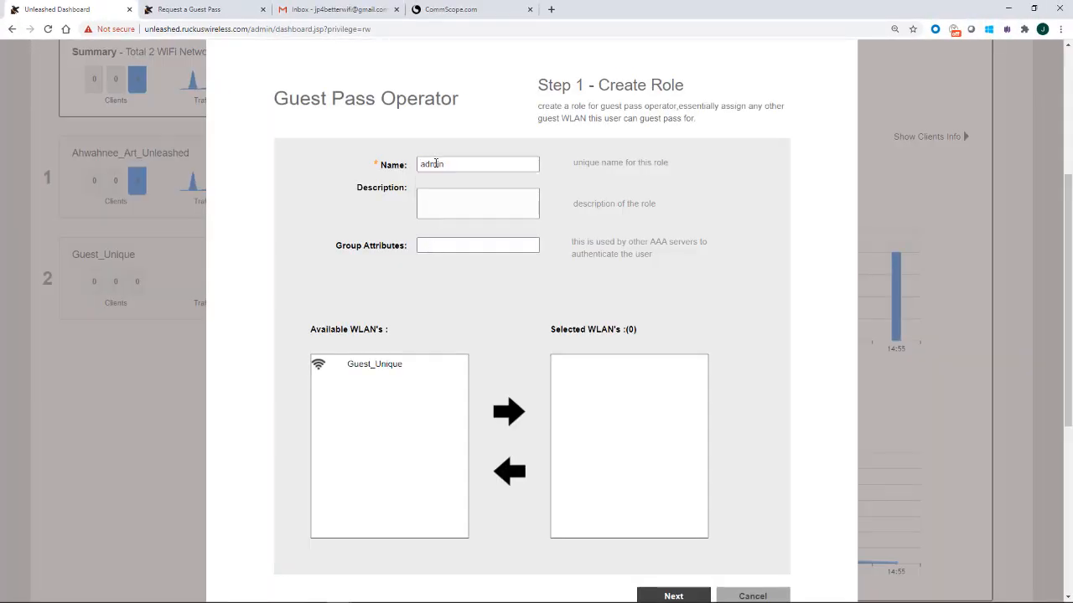
- Name the operator role 'admin' and assign it the Guest_Unique WLAN
text(admin)
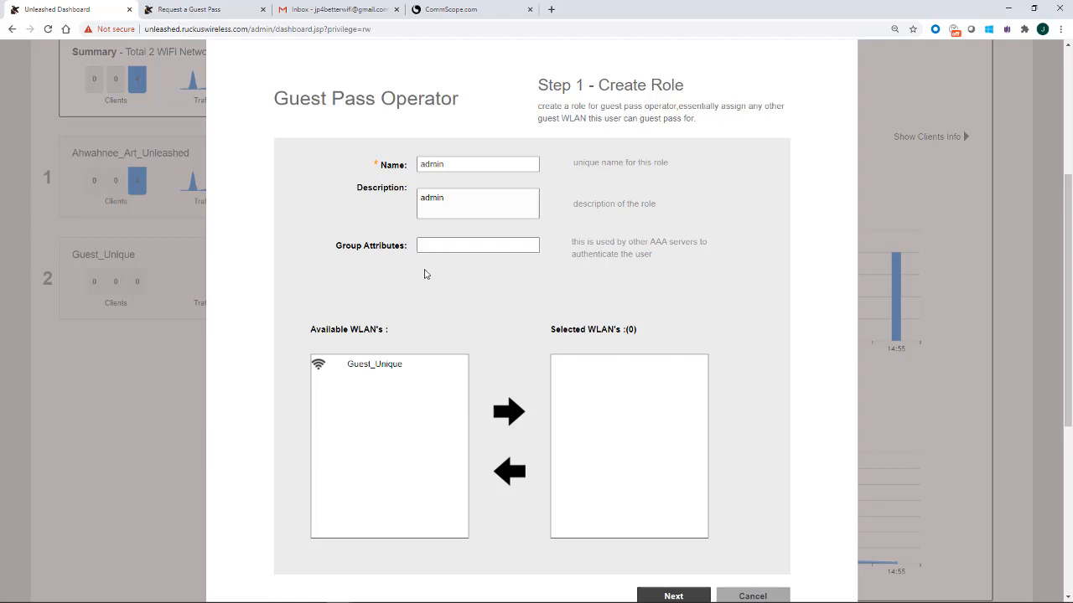
mouse_move(384, 384)
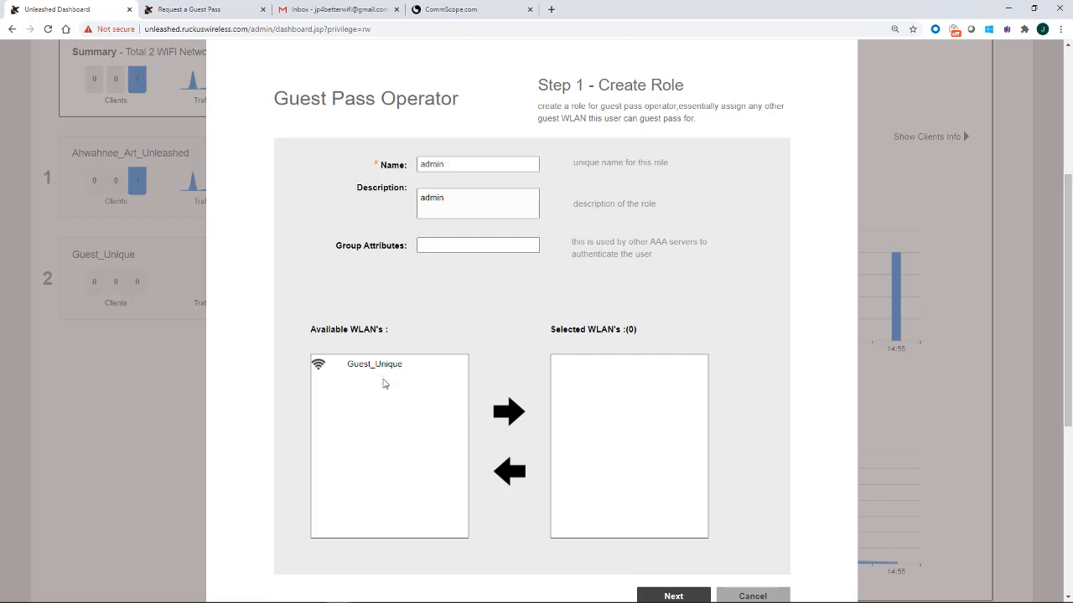
mouse_move(352, 354)
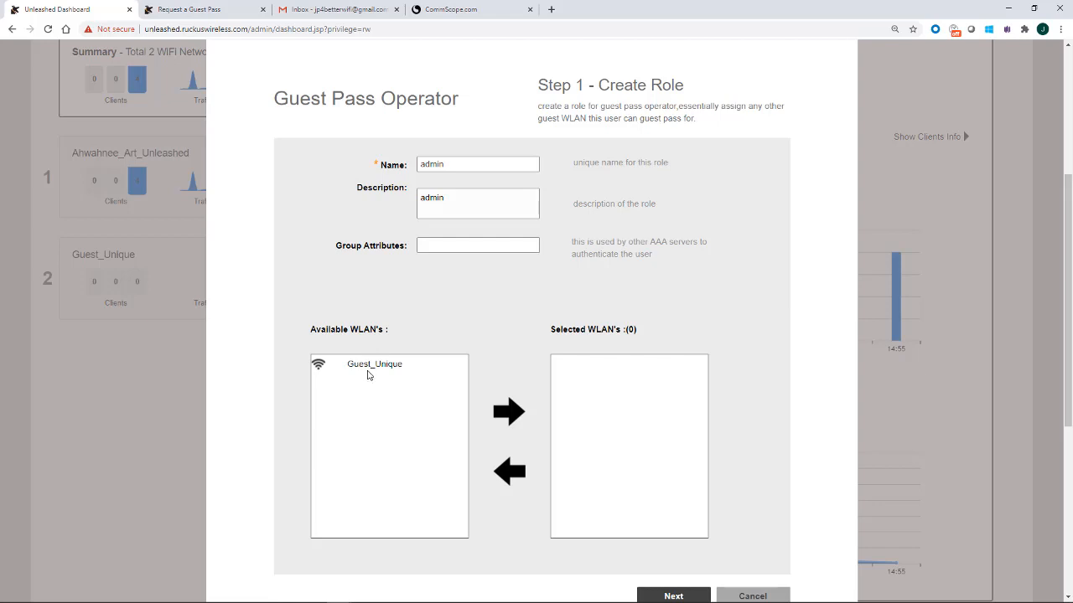
click(374, 364)
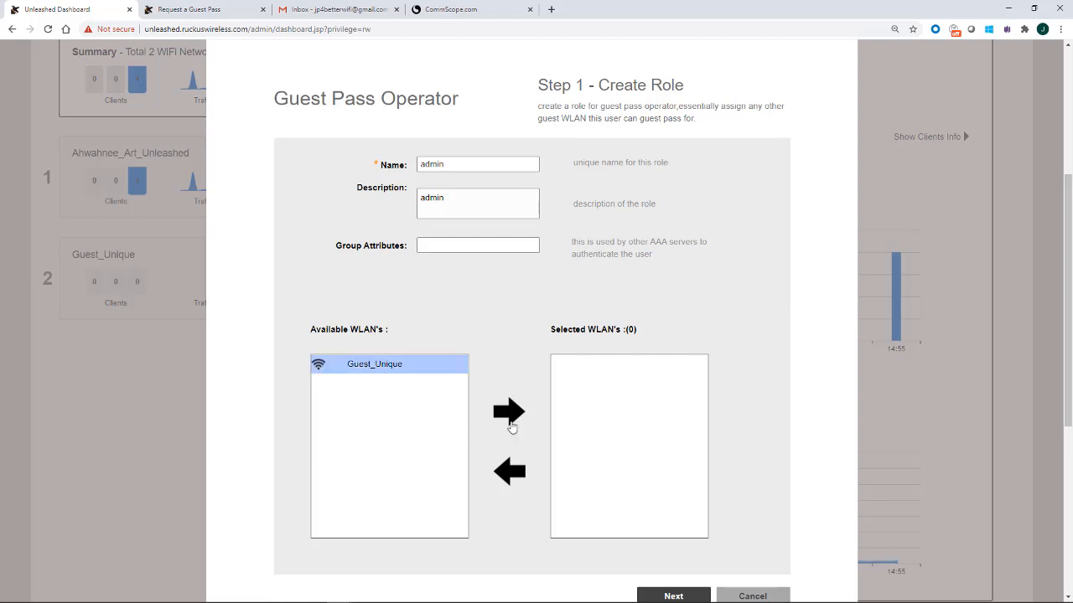
click(509, 411)
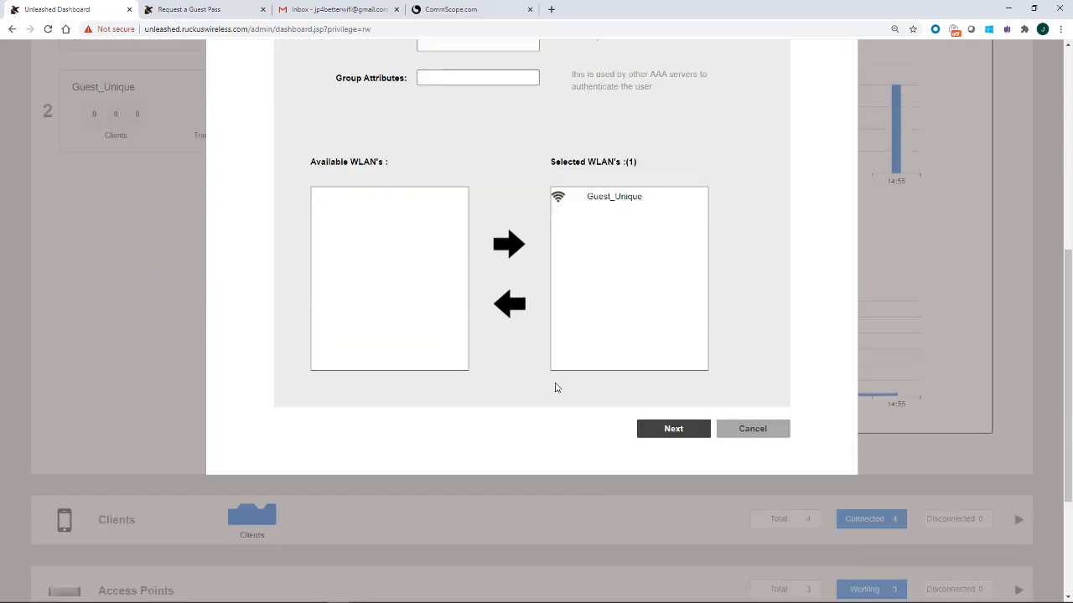
click(673, 428)
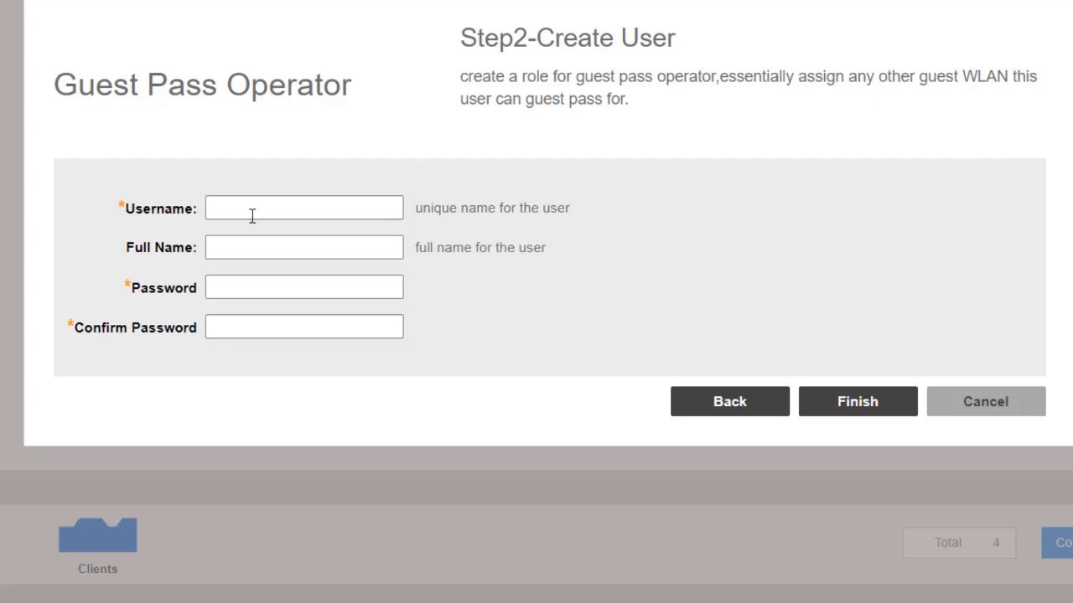
- Create operator user admin with full name Admin and a password, and acknowledge the link message
click(304, 207)
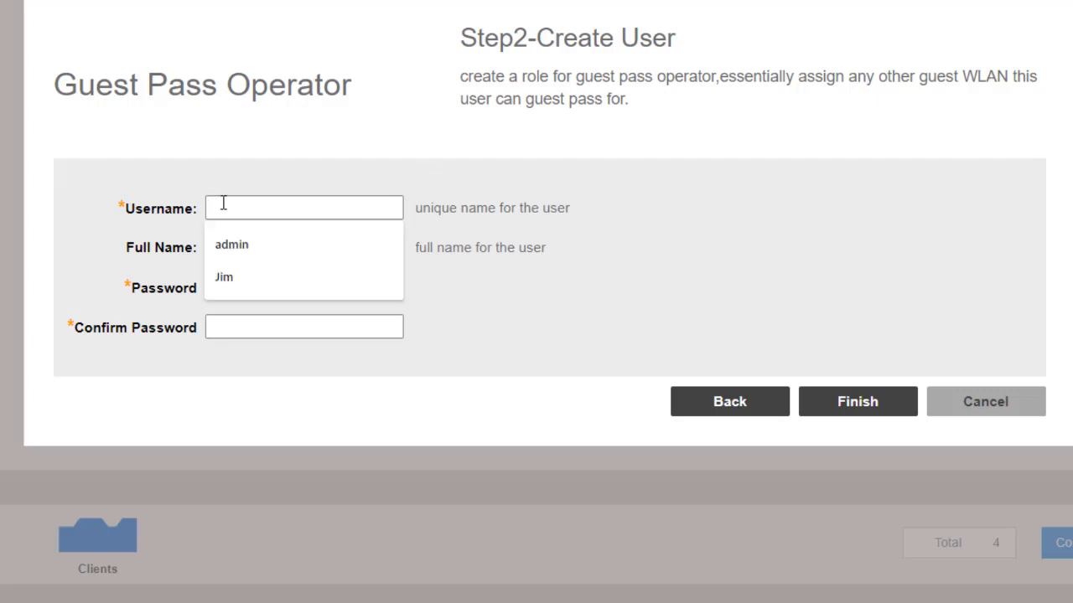
click(231, 245)
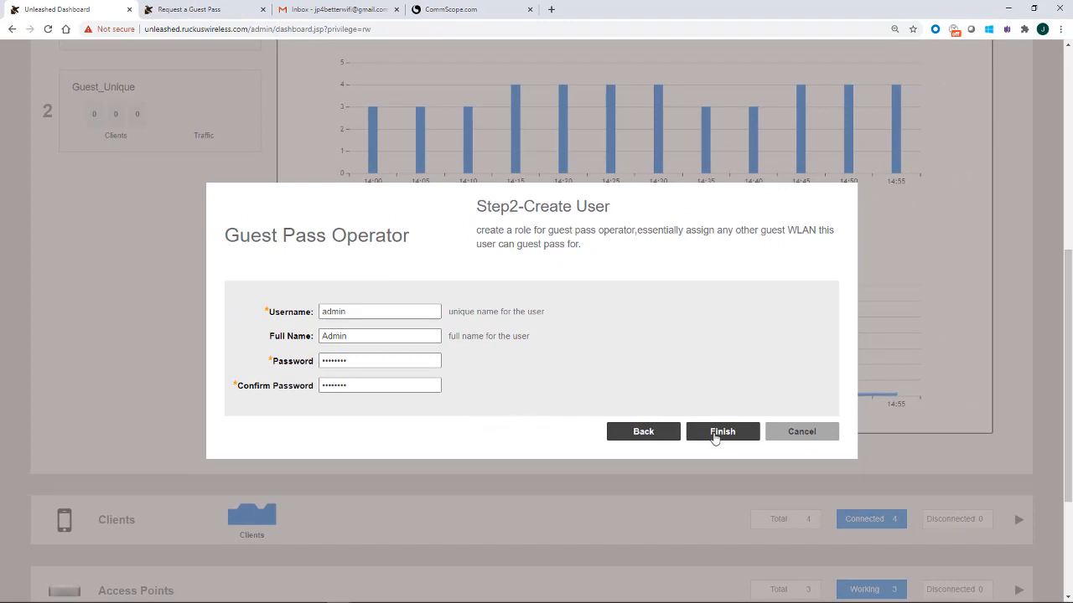
click(722, 432)
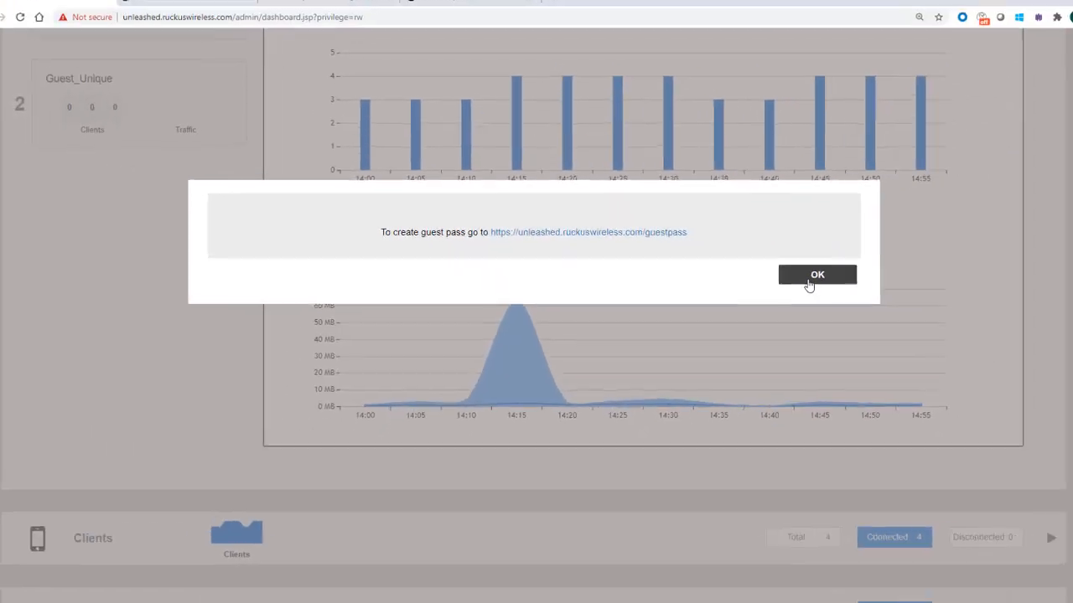
click(817, 274)
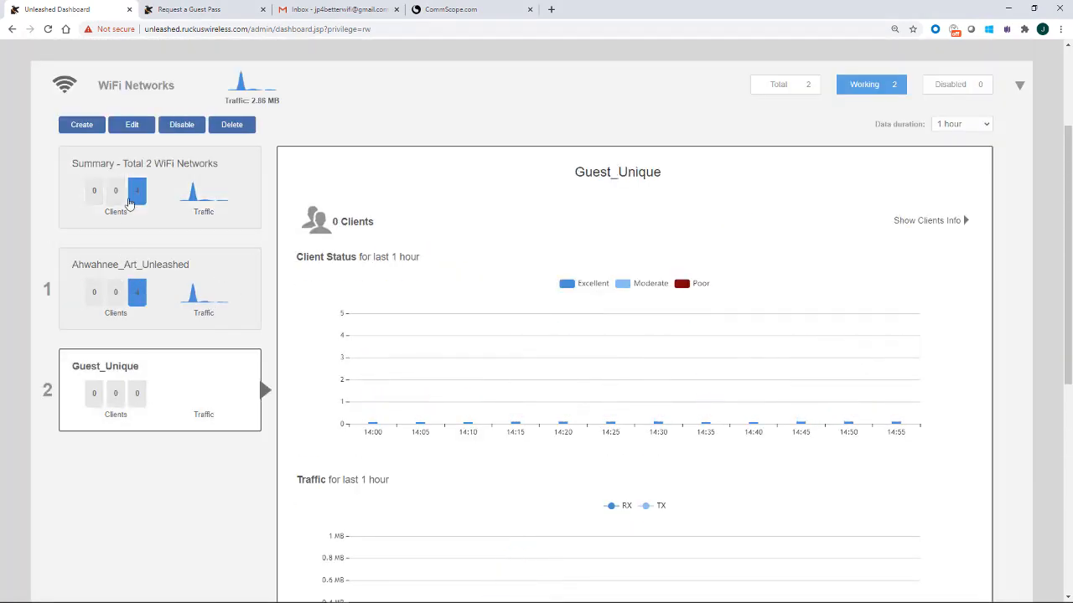
- Switch to the 'Request a Guest Pass' browser tab
click(131, 124)
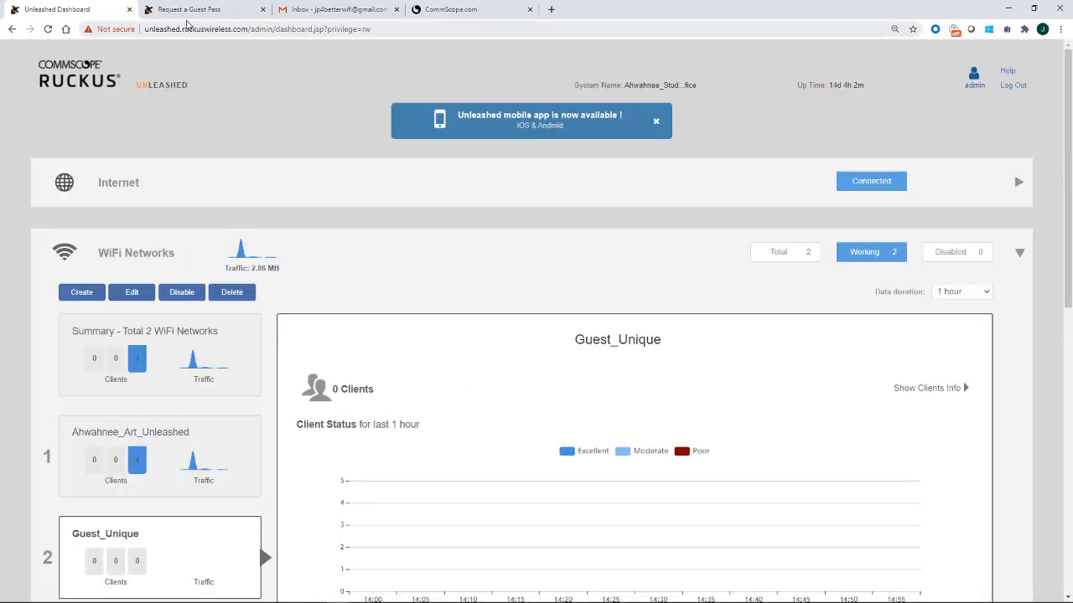
click(189, 10)
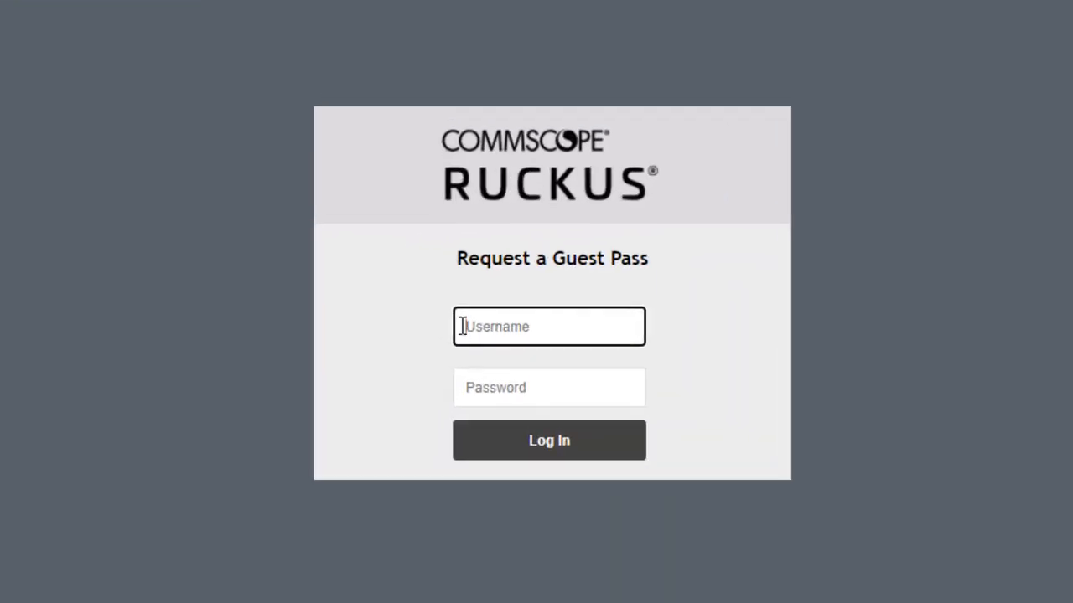
text(admin)
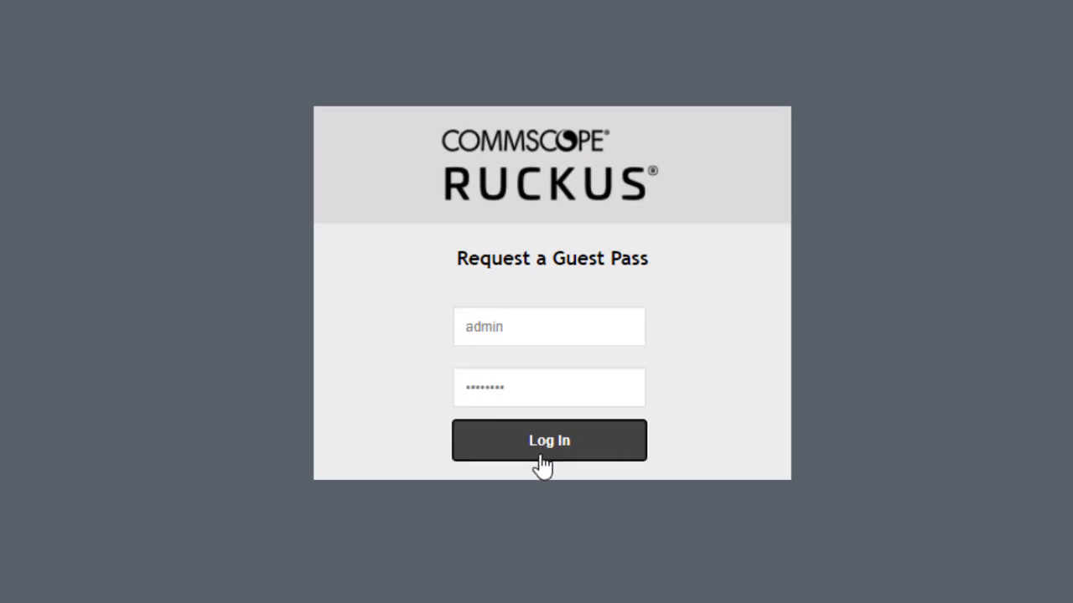
click(549, 440)
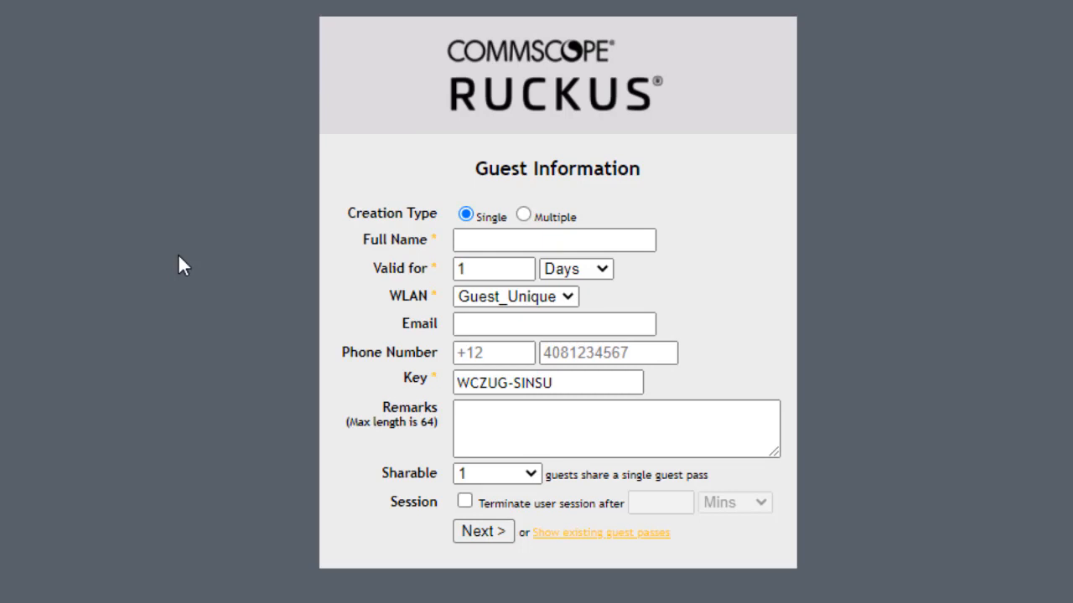
click(554, 241)
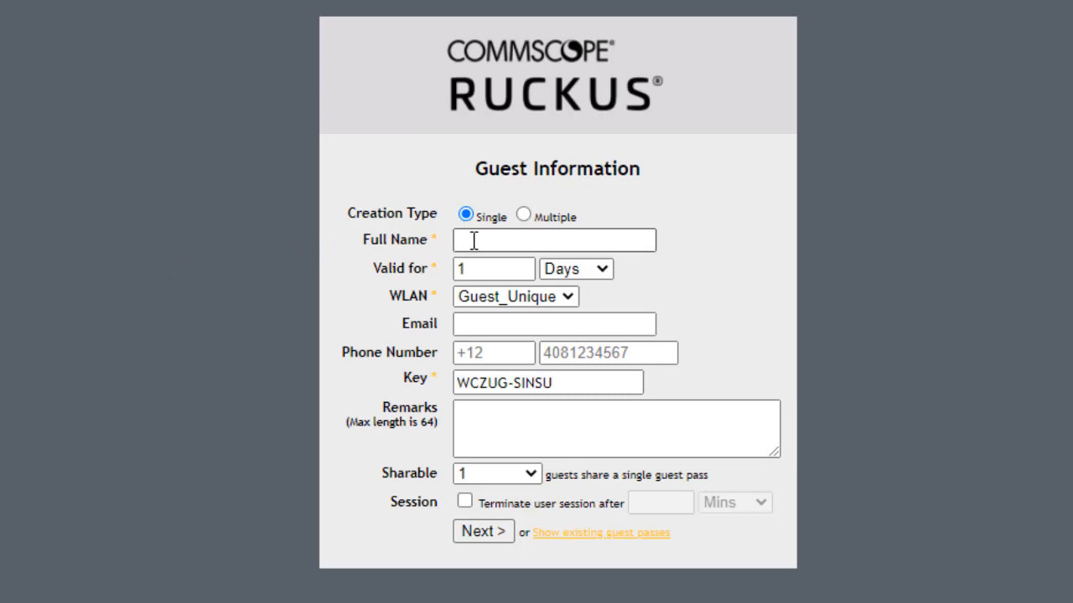
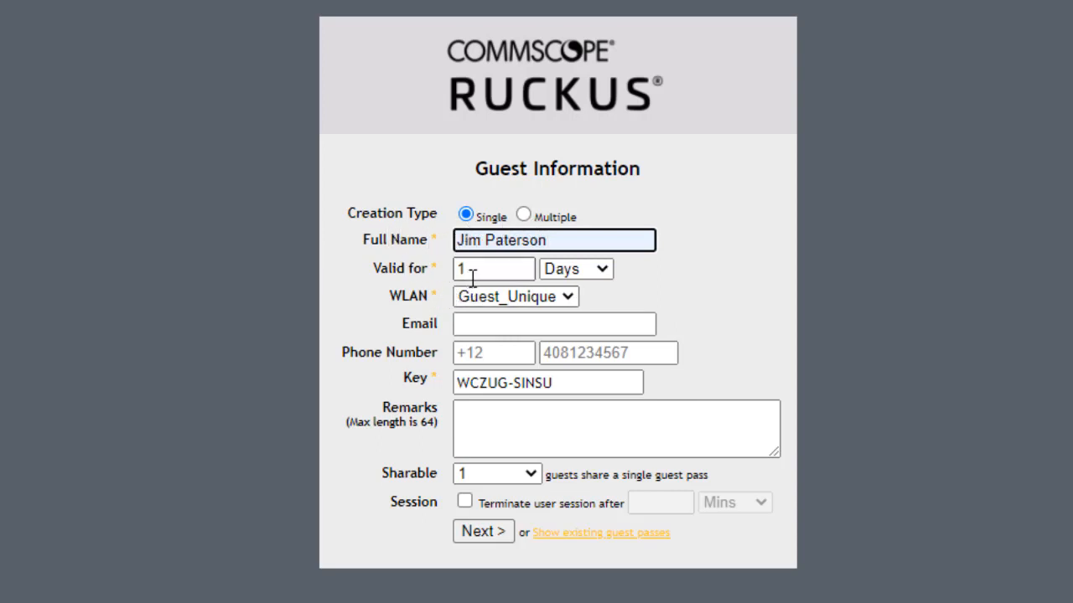
click(576, 268)
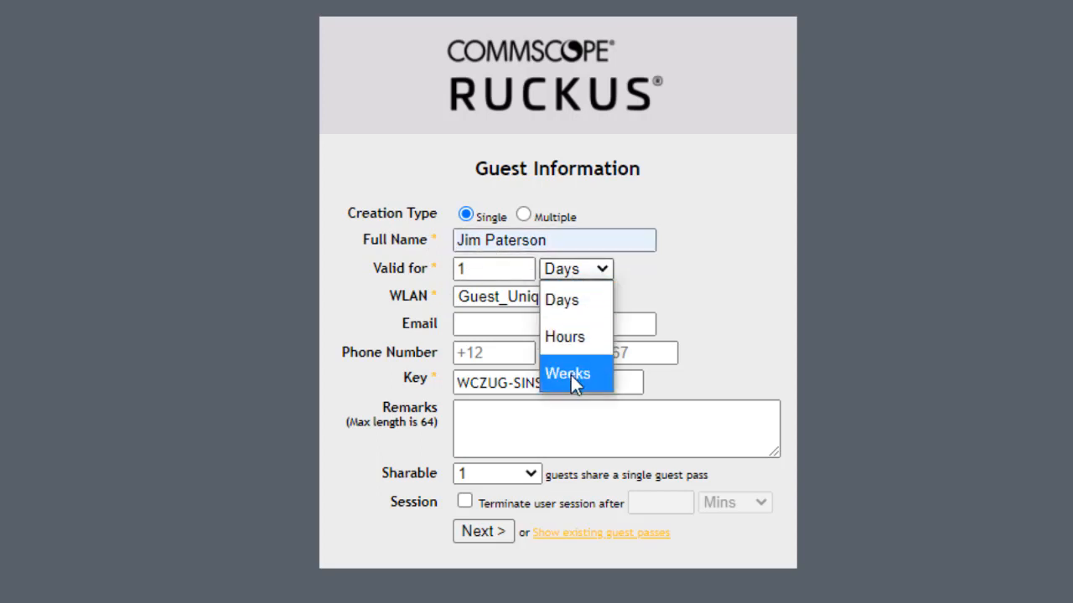
click(568, 373)
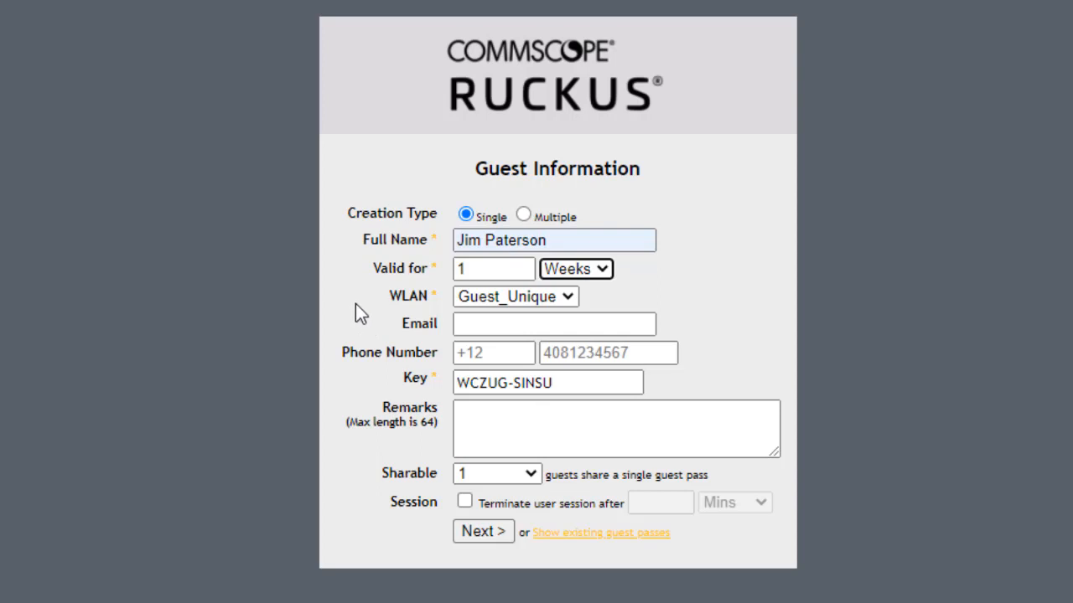
mouse_move(359, 306)
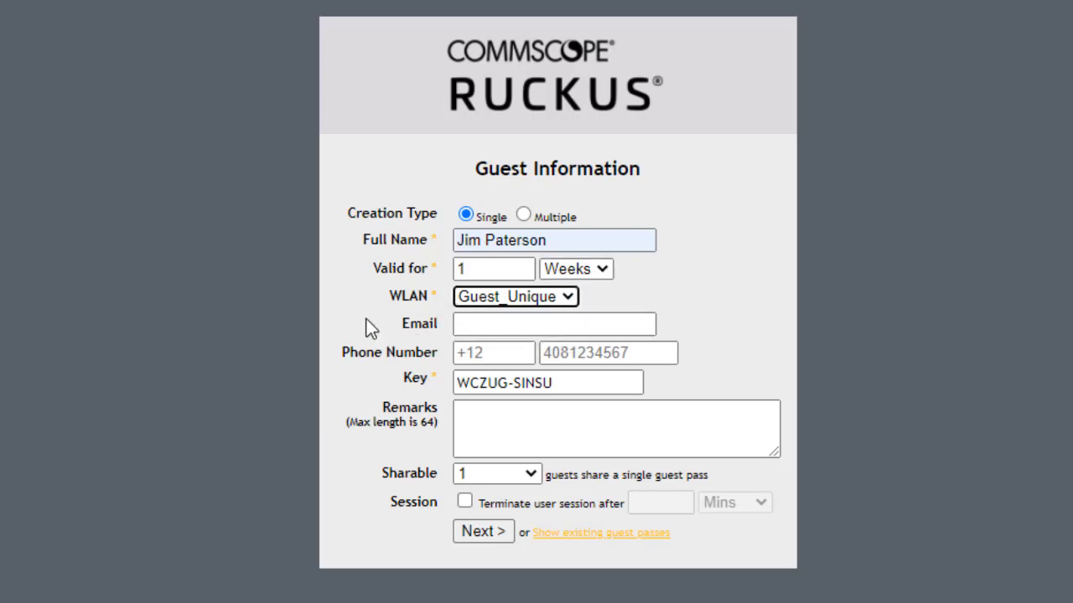
click(554, 323)
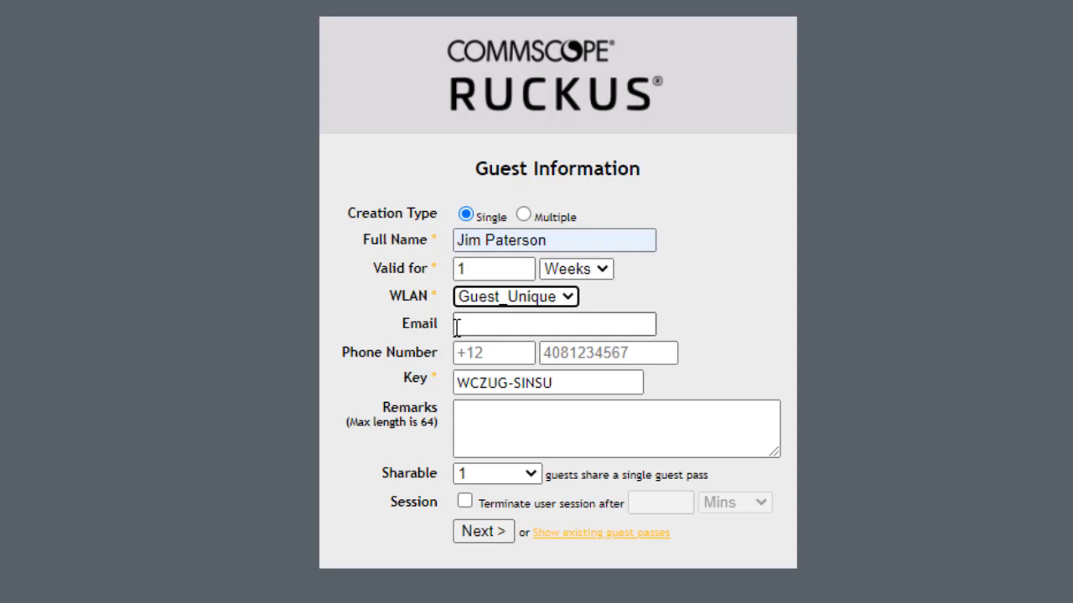
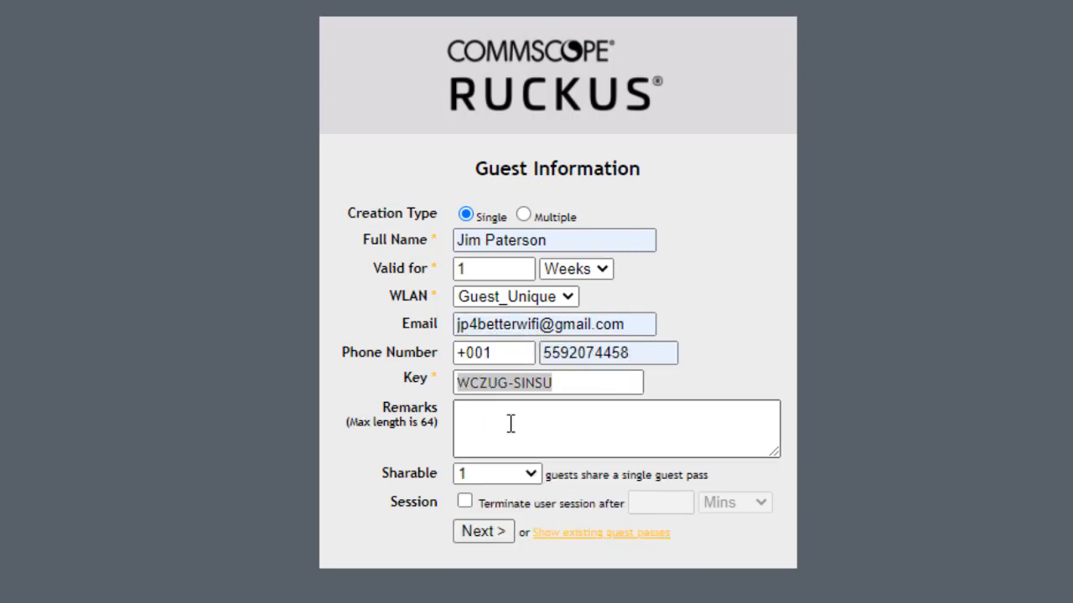
click(616, 428)
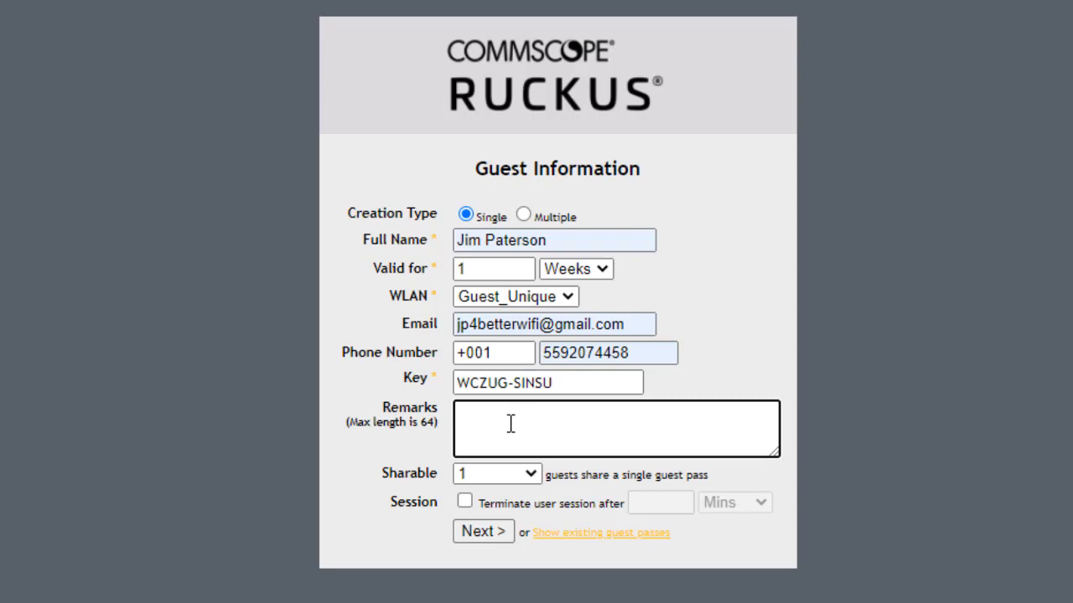
text(Enjoy your stay on campus with us.)
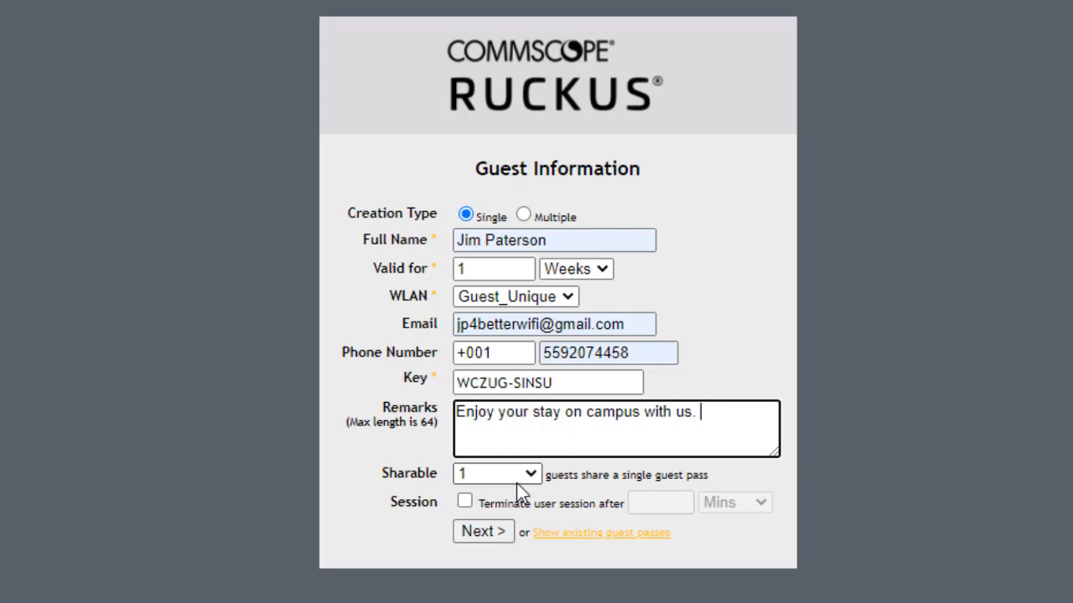
click(496, 473)
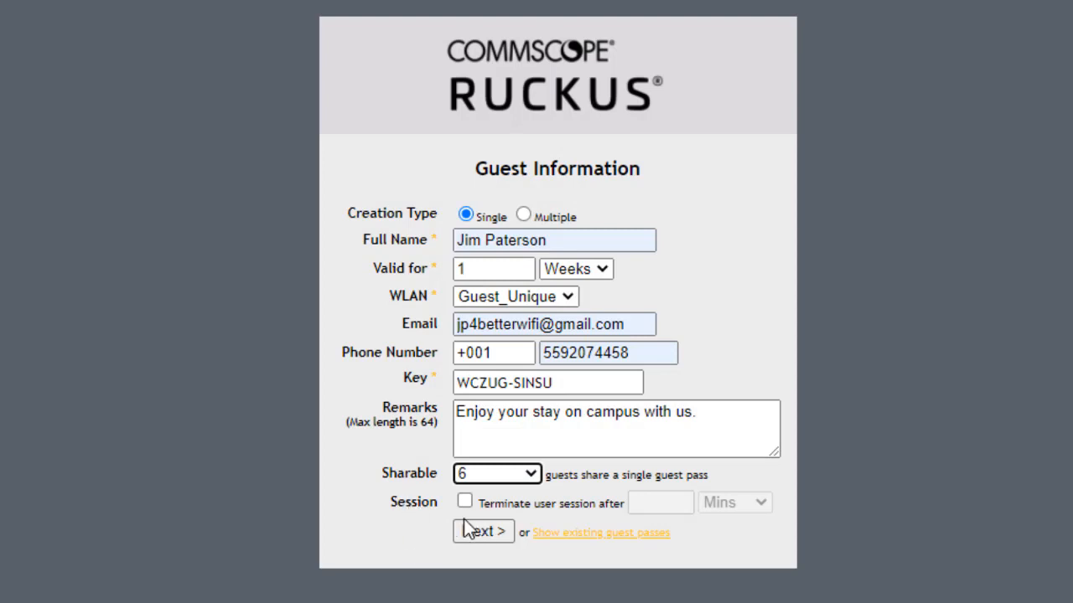
mouse_move(576, 523)
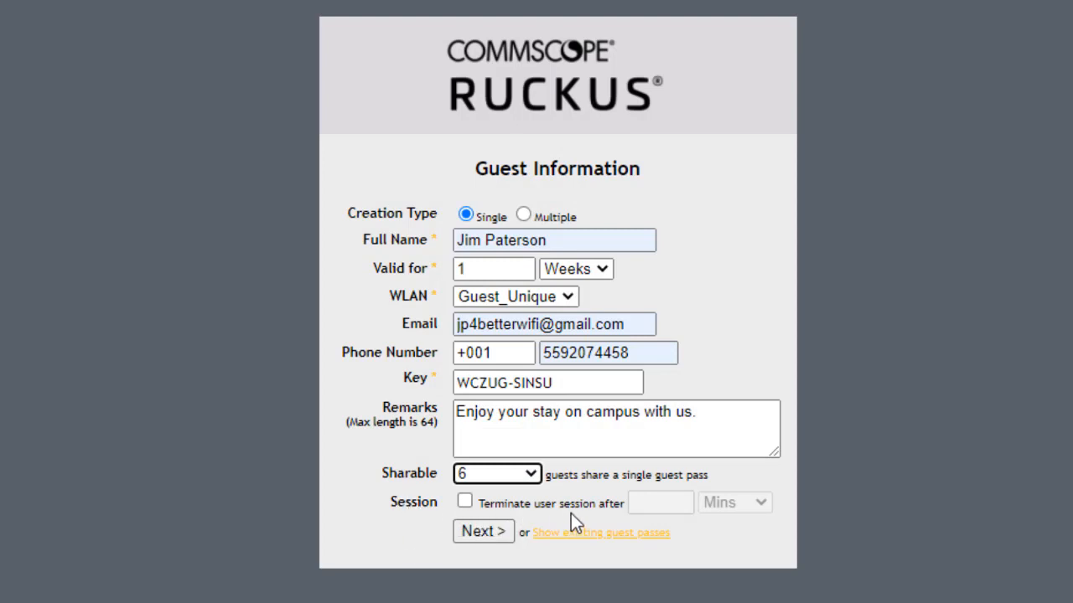
mouse_move(401, 553)
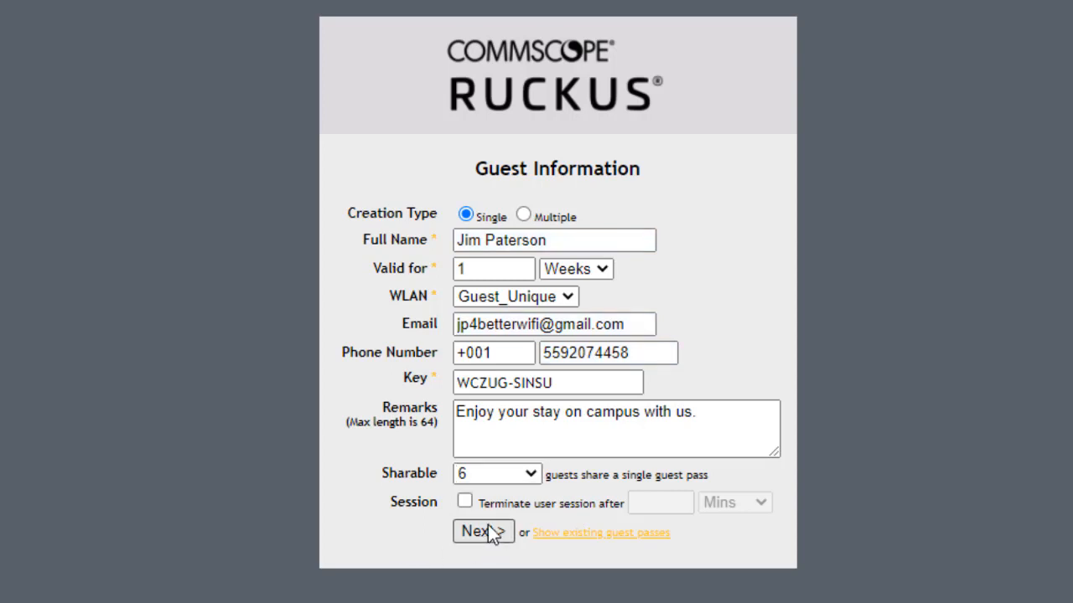
click(478, 532)
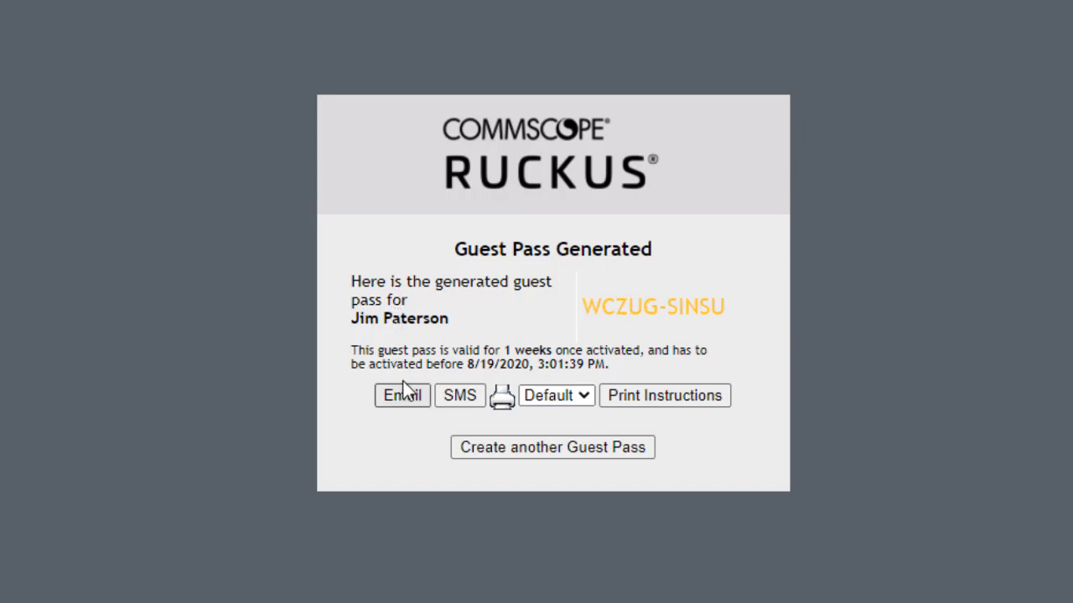
mouse_move(422, 425)
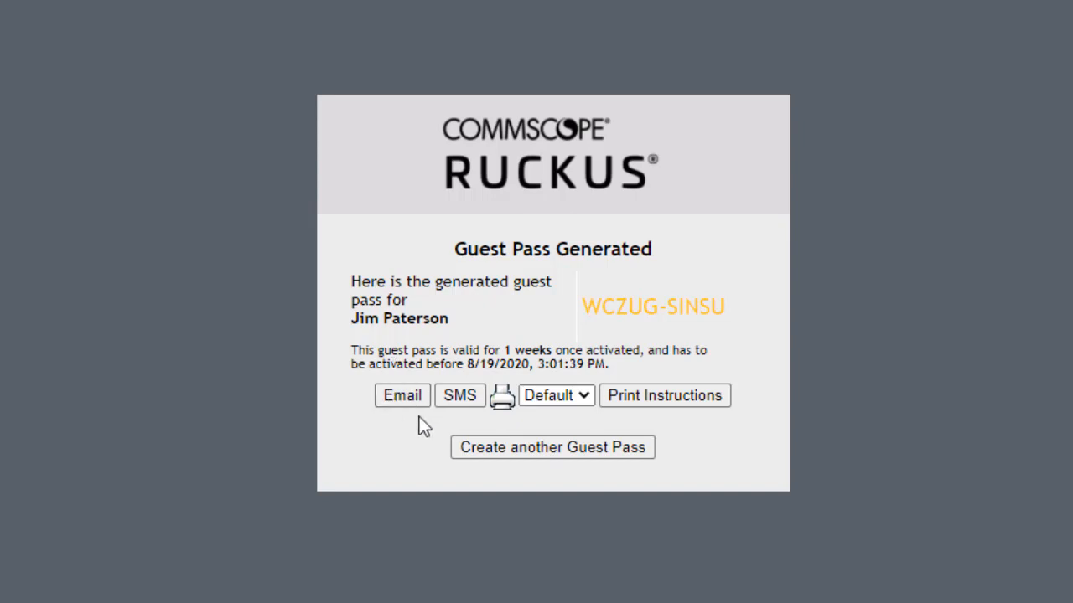
mouse_move(712, 385)
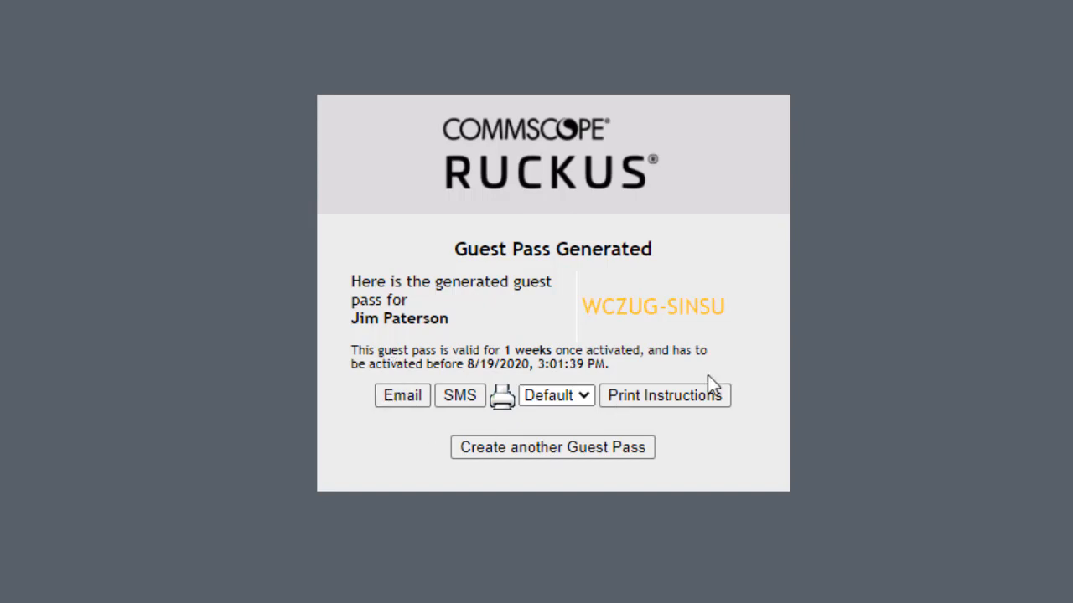
click(401, 395)
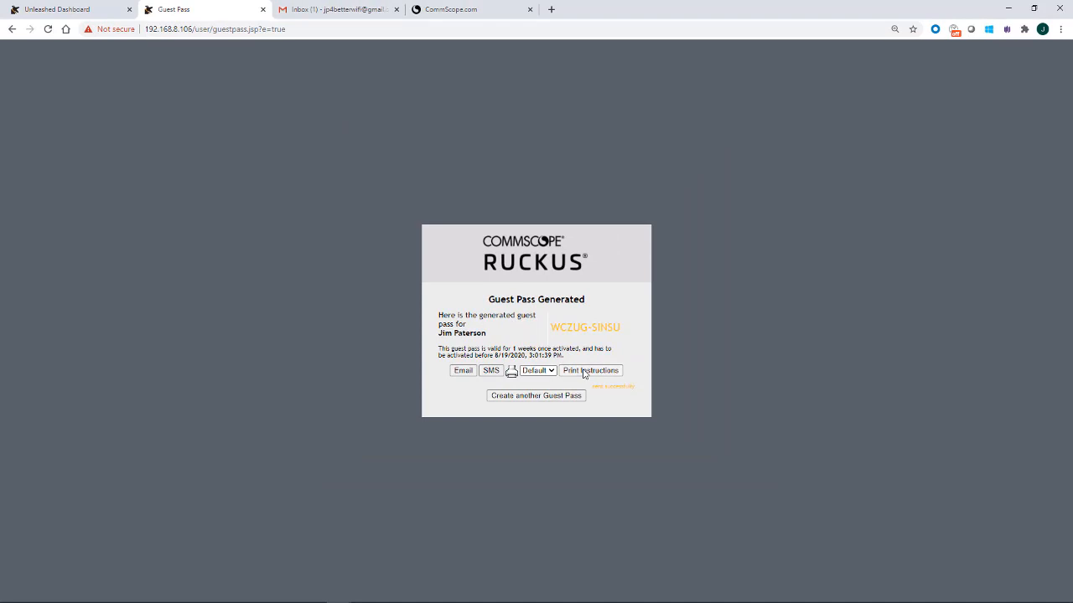
- Preview and cancel printing the guest instructions, then start a new blank guest pass
click(590, 371)
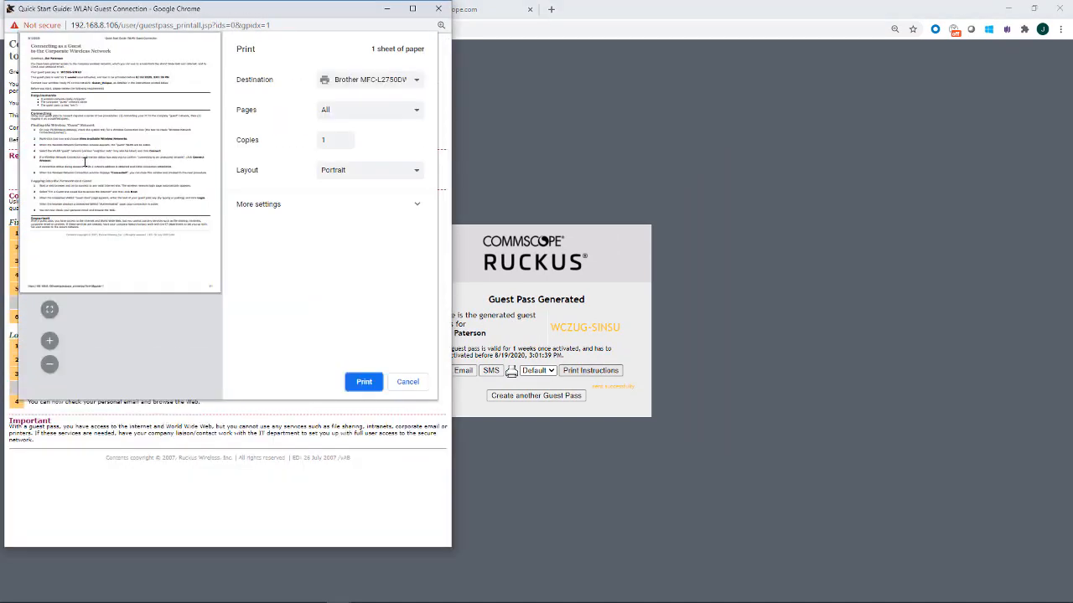
click(407, 381)
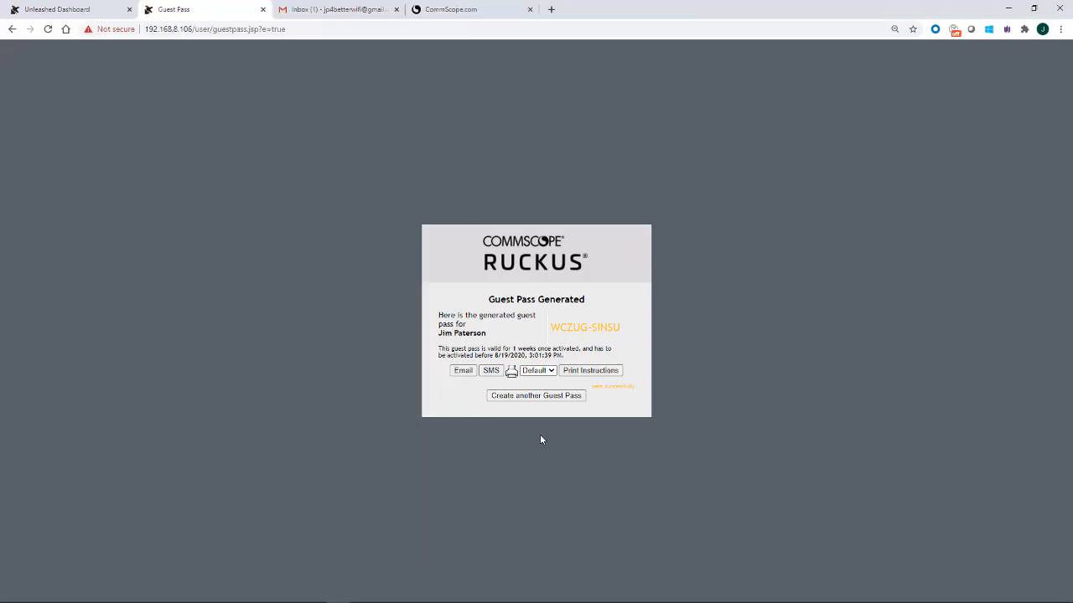
click(535, 394)
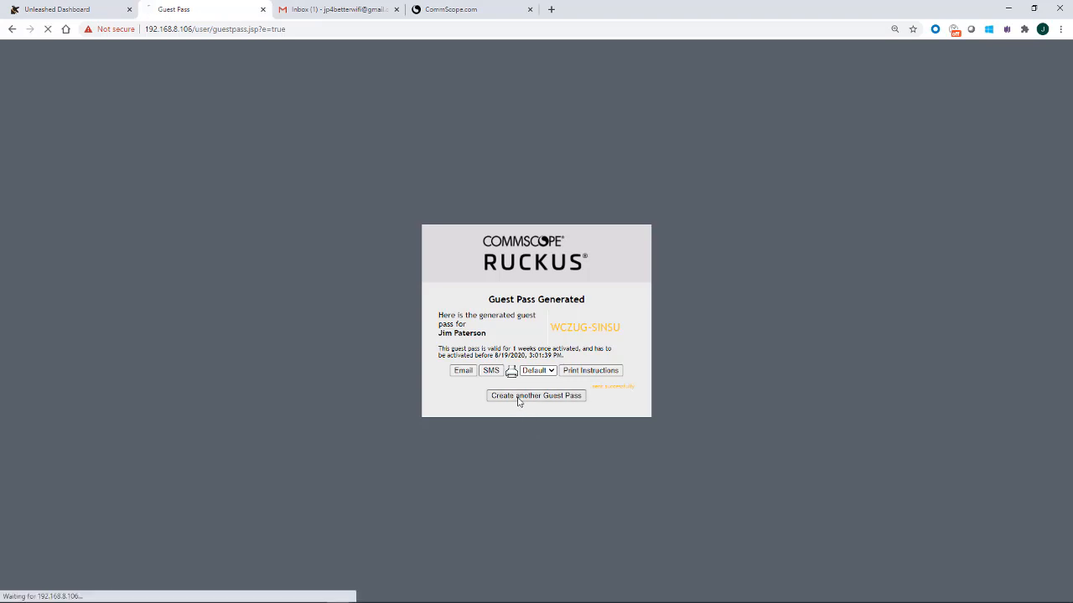
click(536, 395)
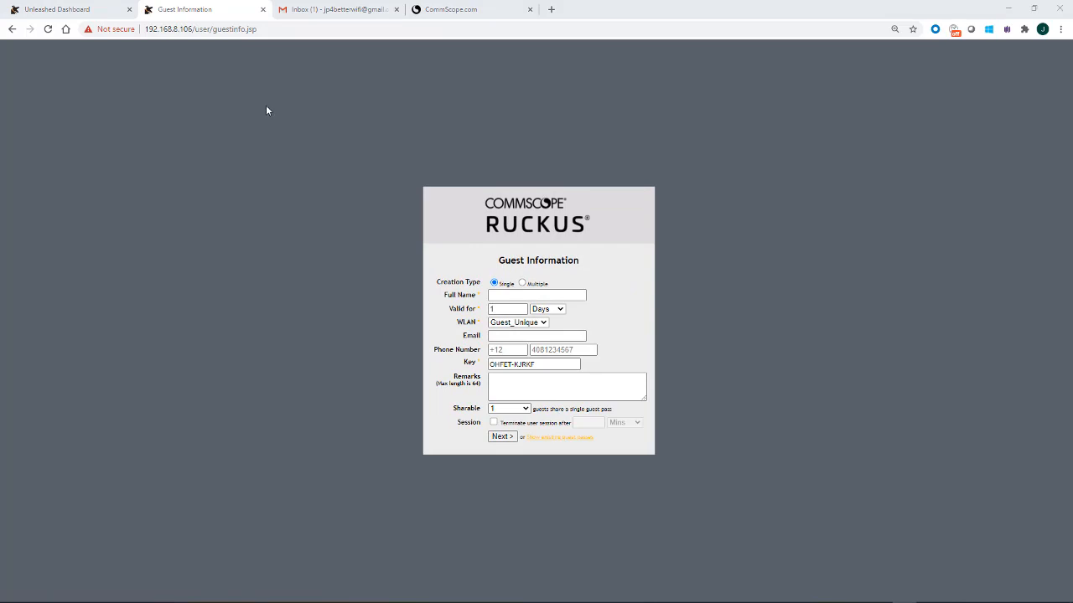
mouse_move(340, 59)
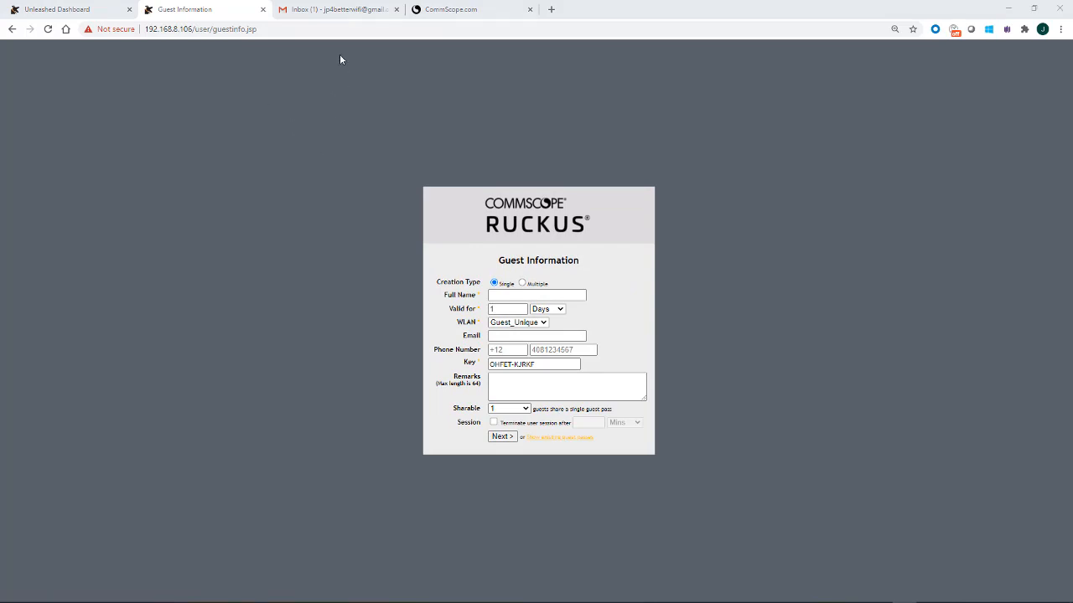
click(336, 9)
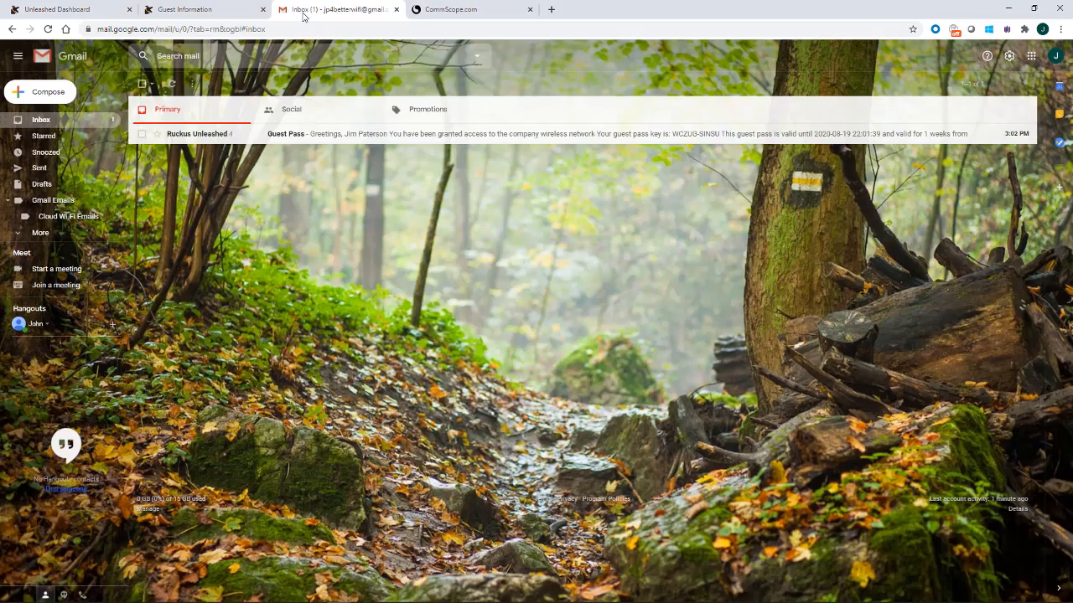
mouse_move(196, 134)
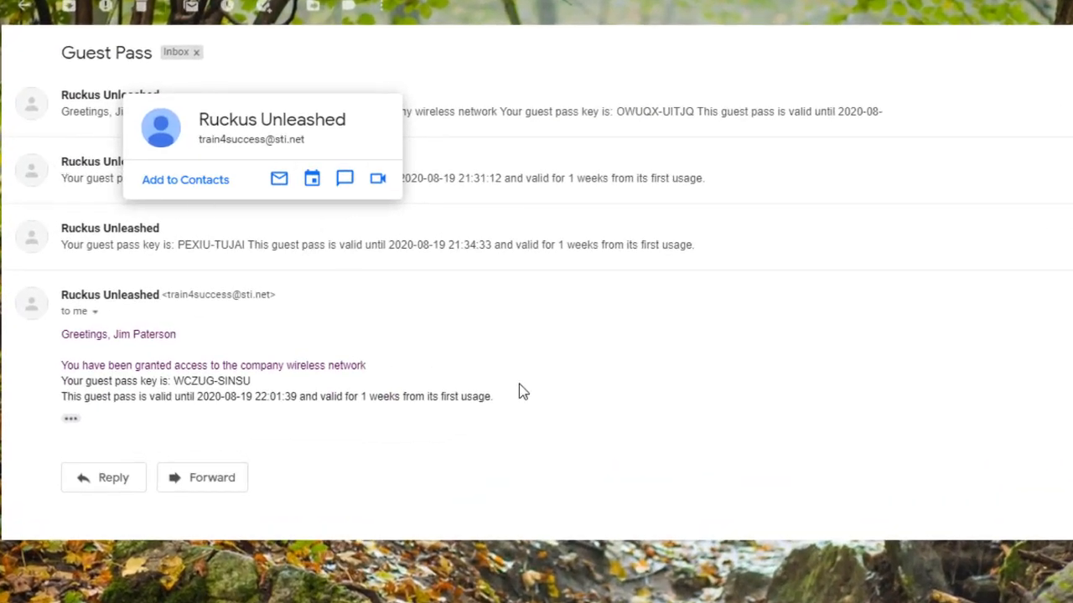
mouse_move(560, 342)
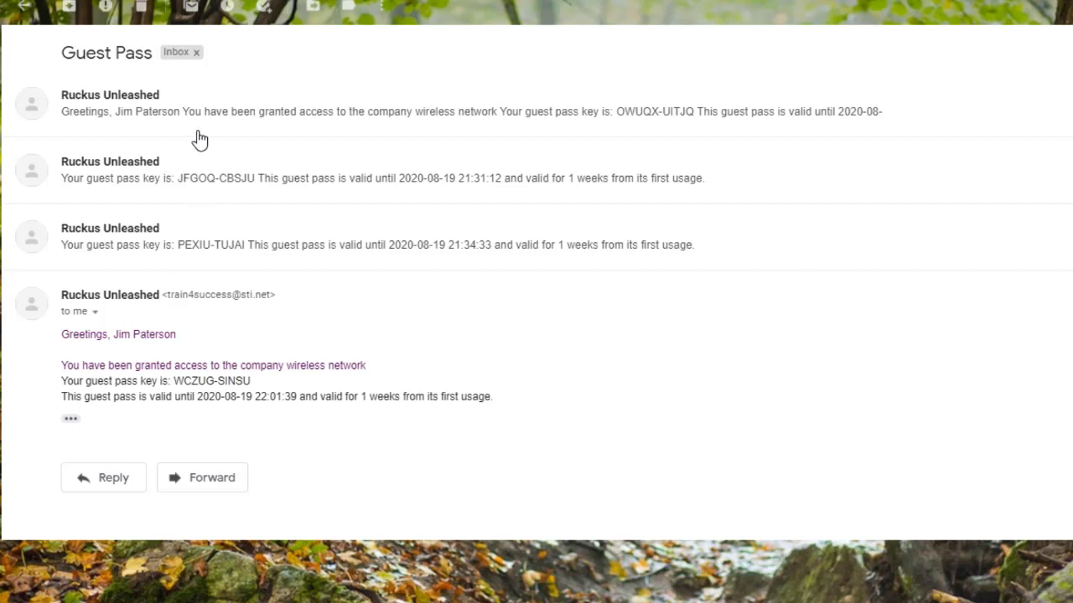
double_click(653, 111)
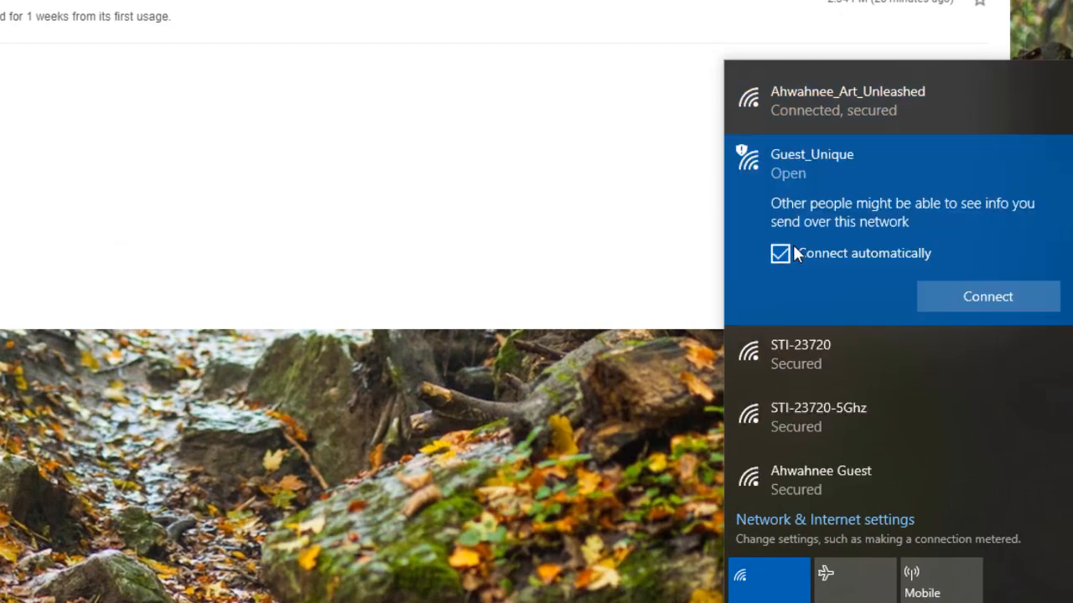
mouse_move(987, 296)
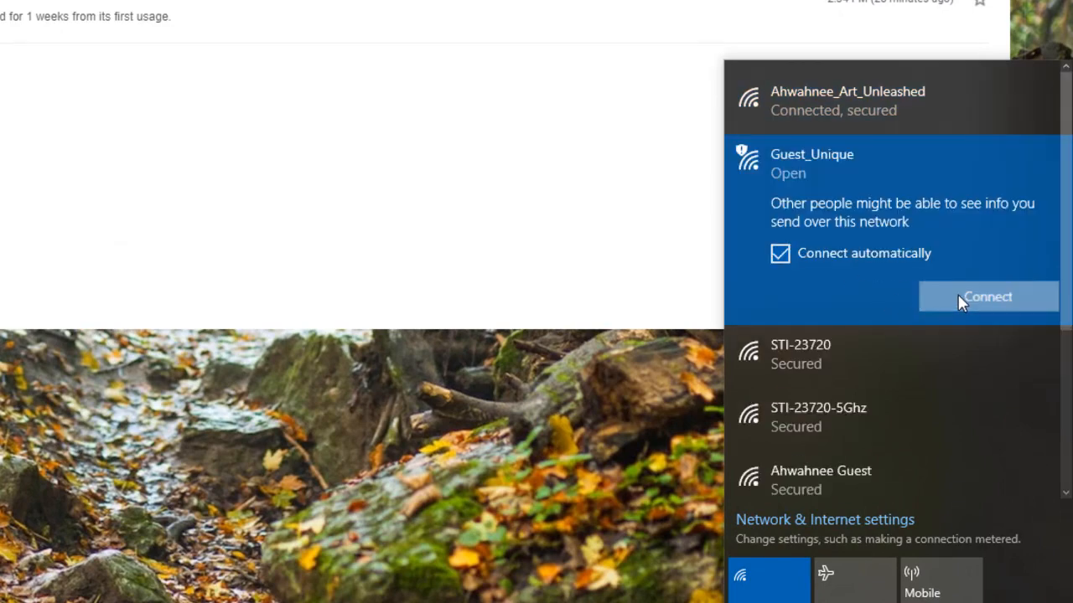
- Join the open Guest_Unique Wi-Fi network from the Windows flyout
click(987, 297)
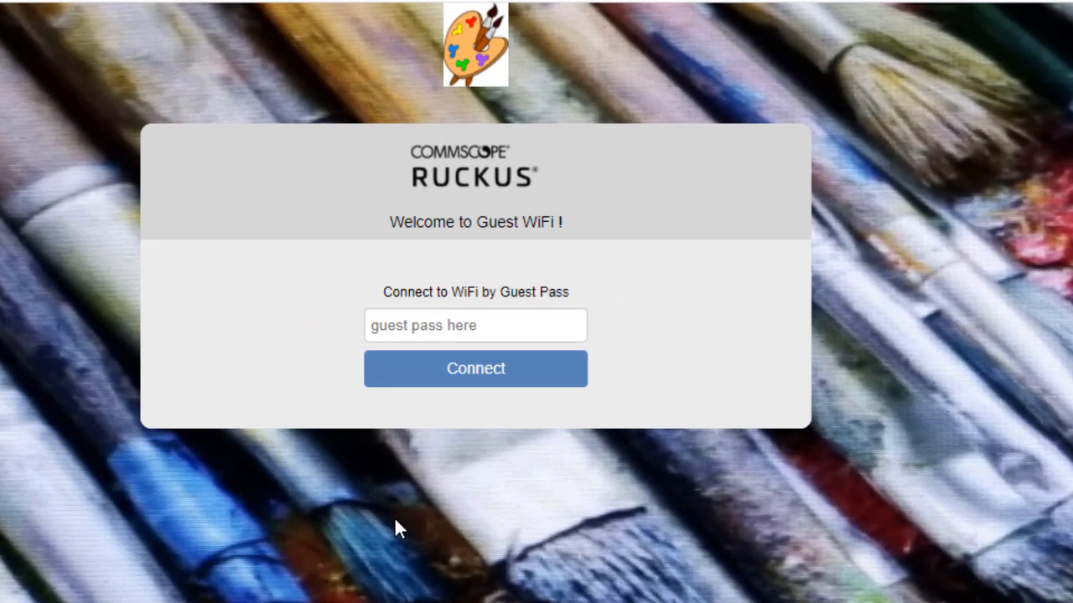
mouse_move(435, 443)
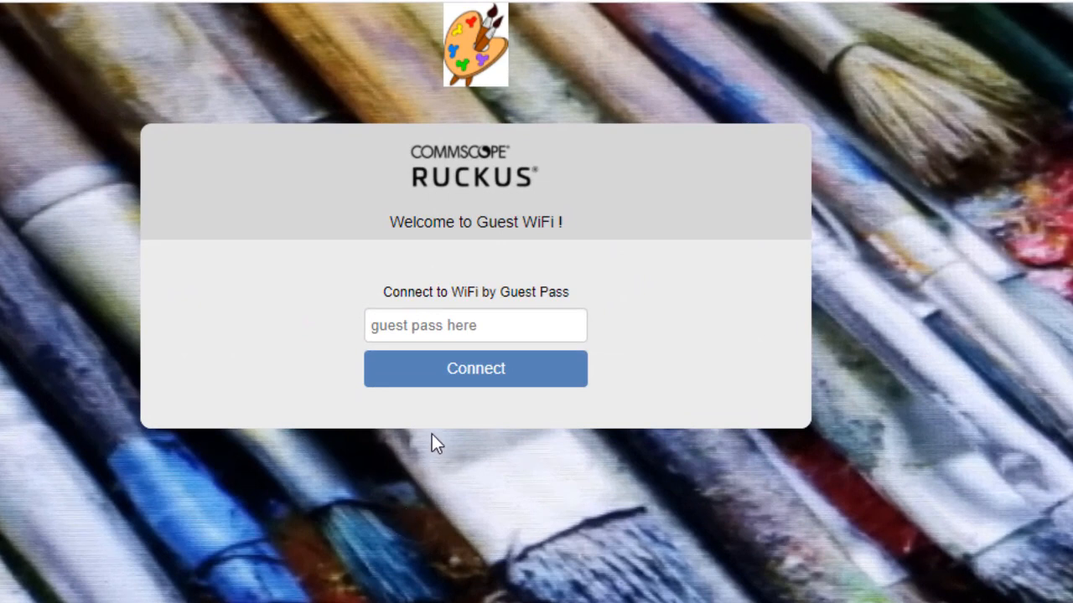
click(475, 325)
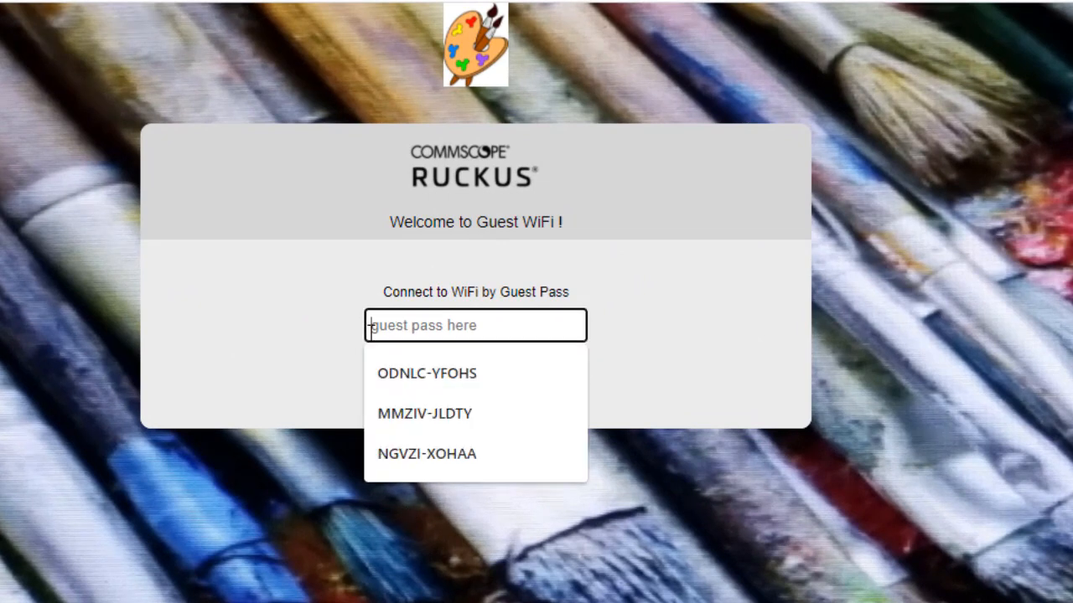
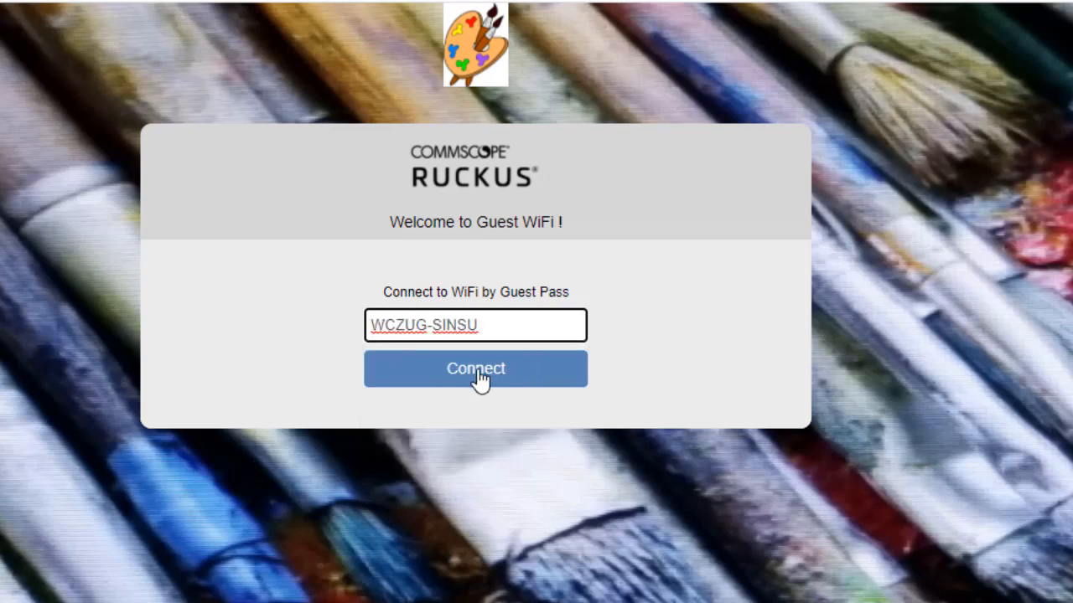
click(475, 368)
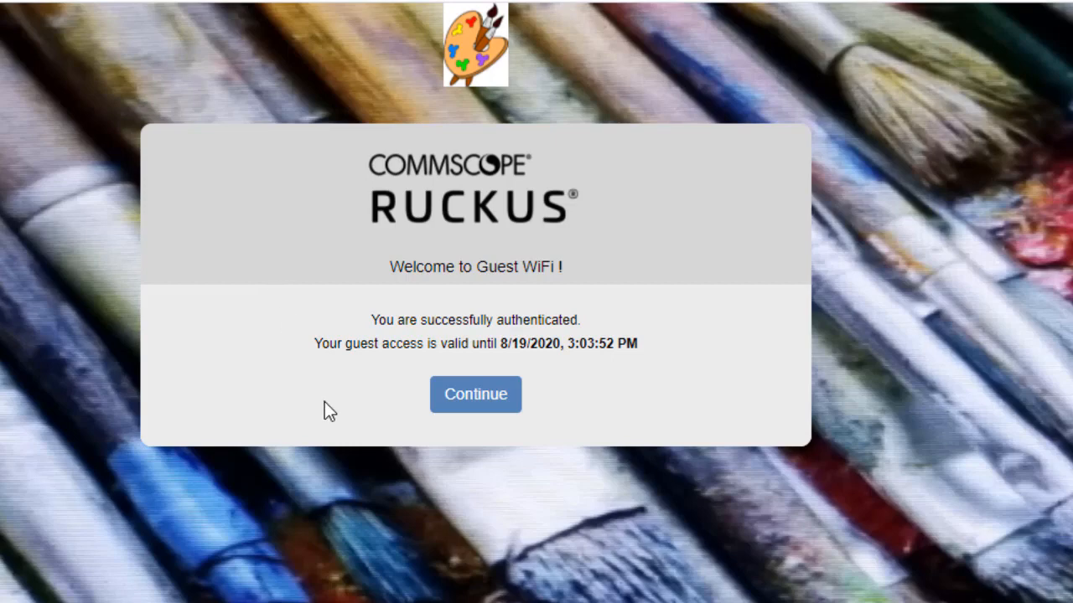
click(476, 394)
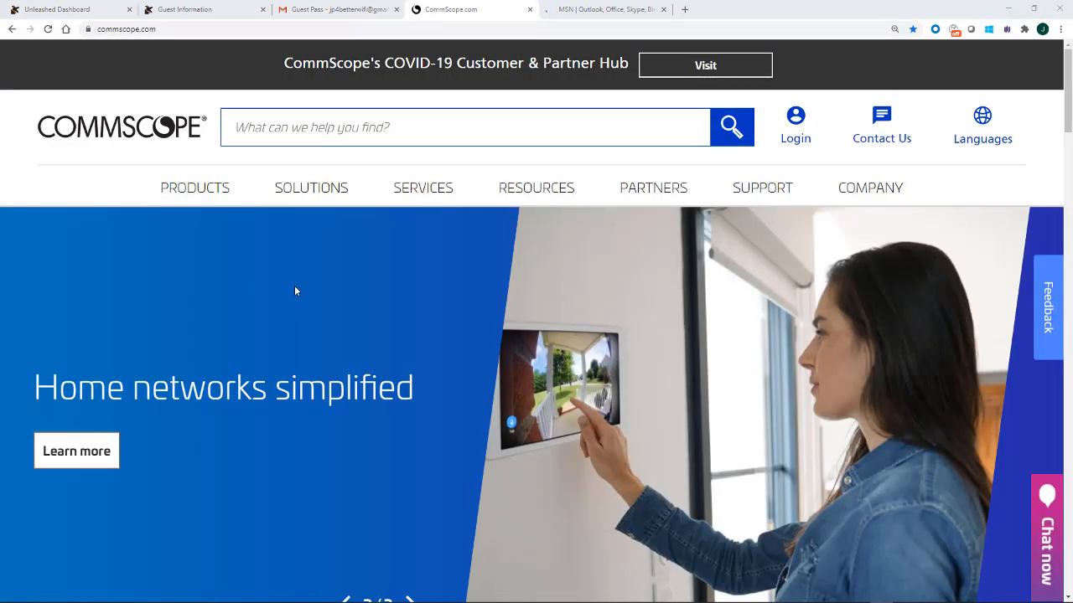
click(67, 9)
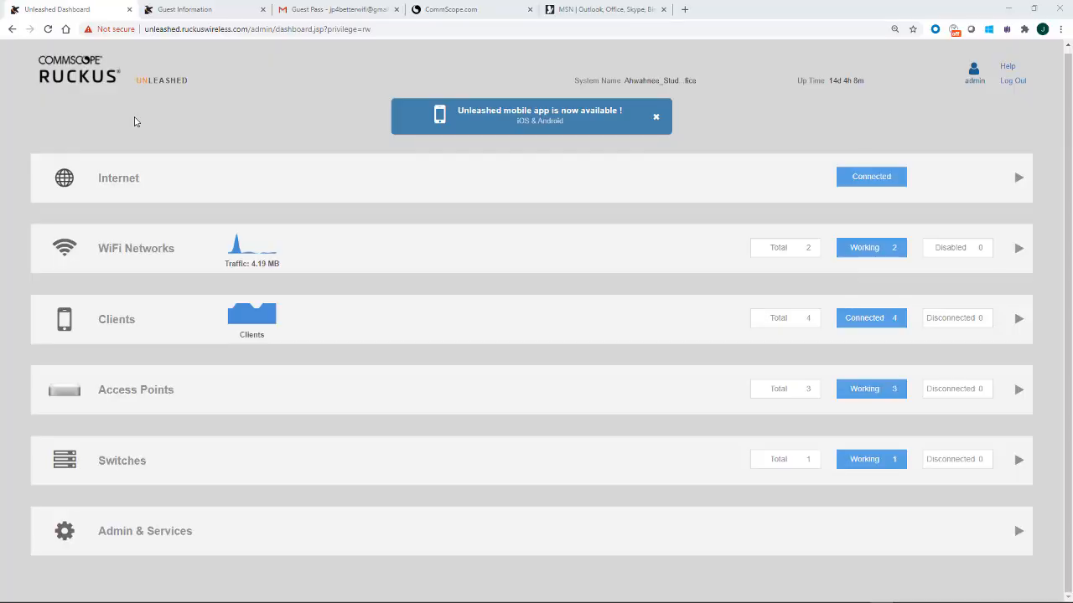